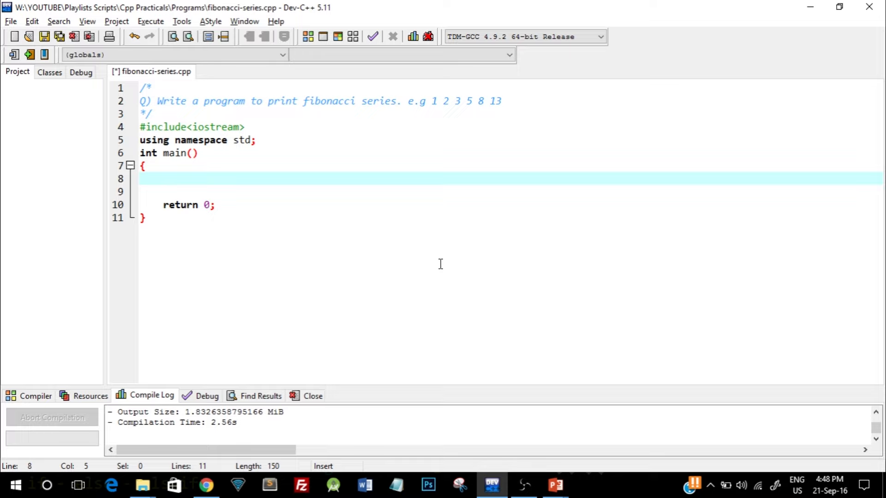
mouse_move(449, 134)
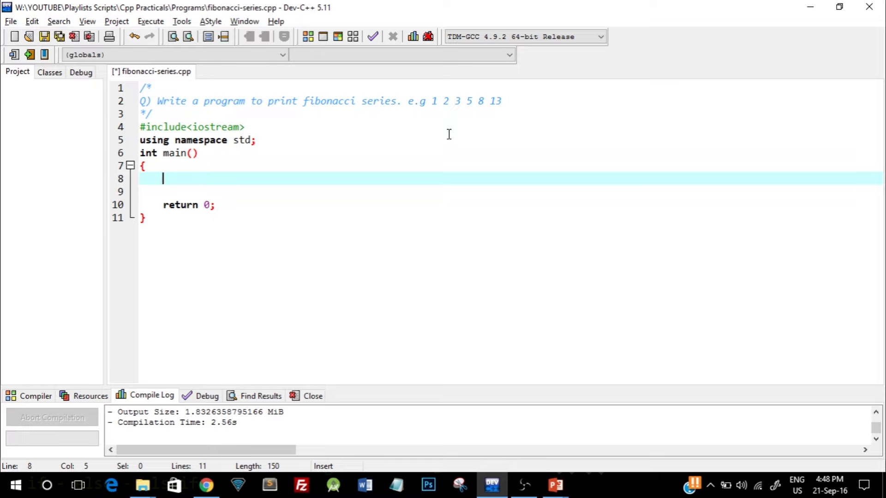
Edit the header comment's example list to read 0 1 1 2 3 5 8 13.
left_click(434, 101)
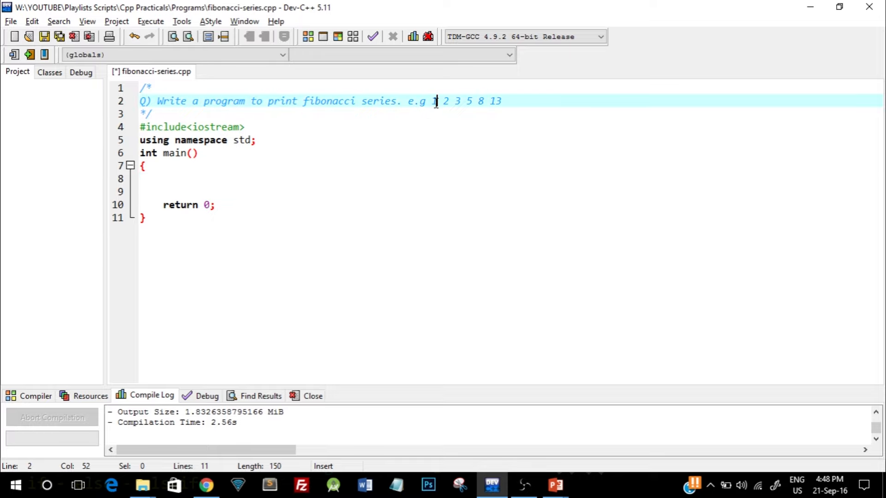
key("Left")
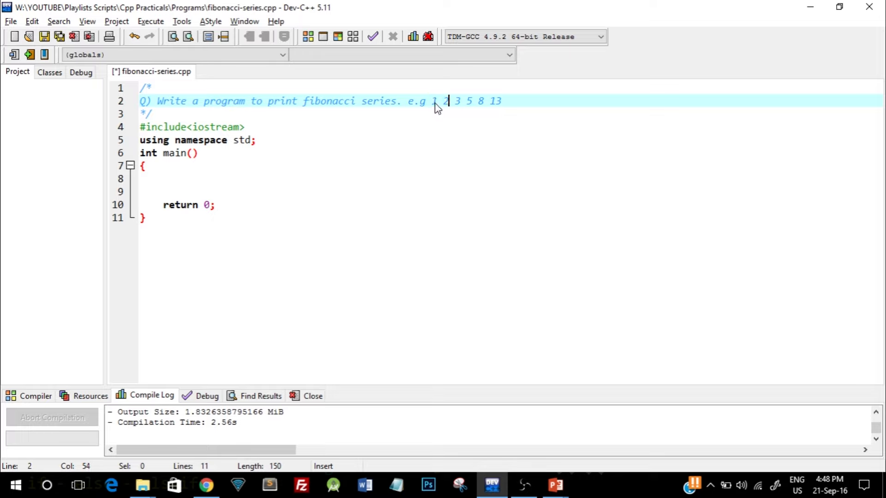
type("0")
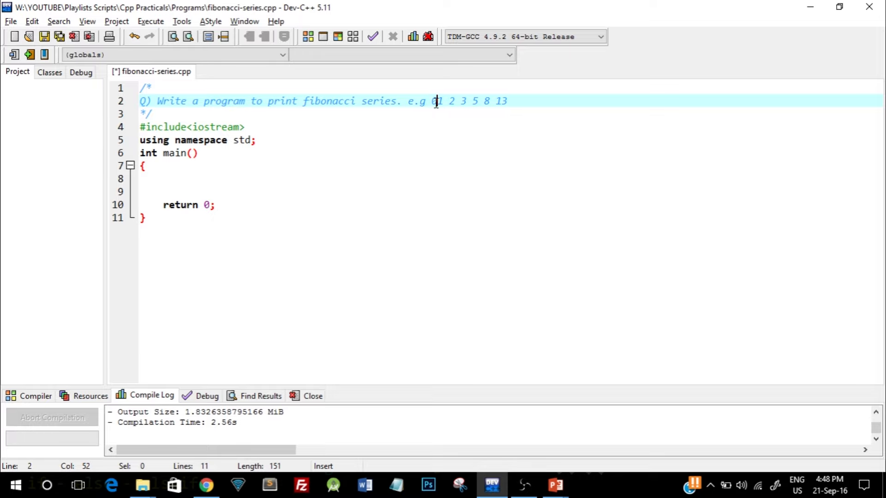
type("1")
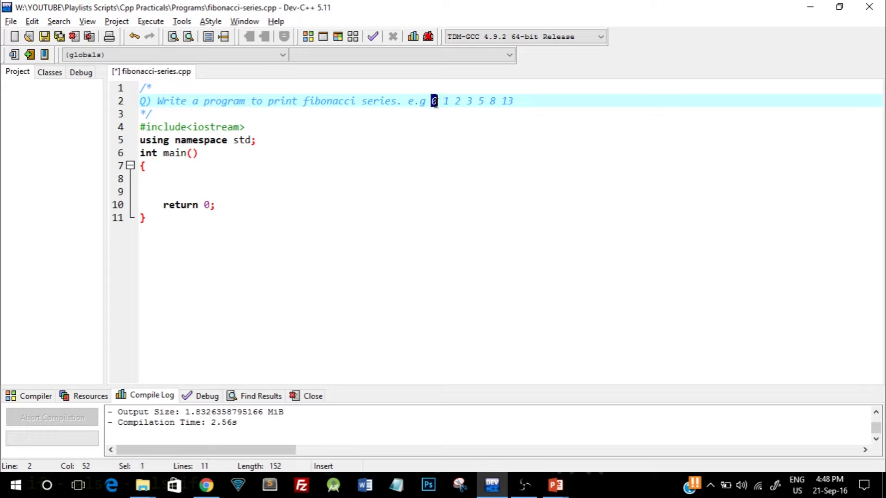
left_click(434, 102)
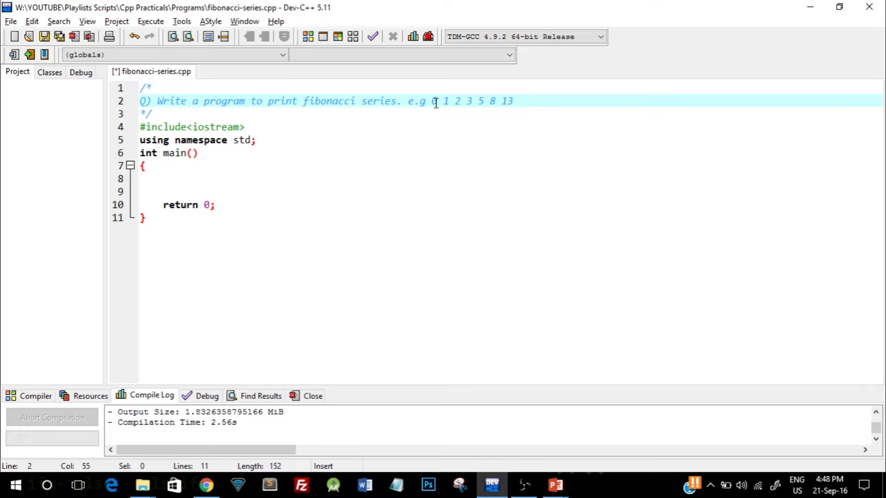
type("1")
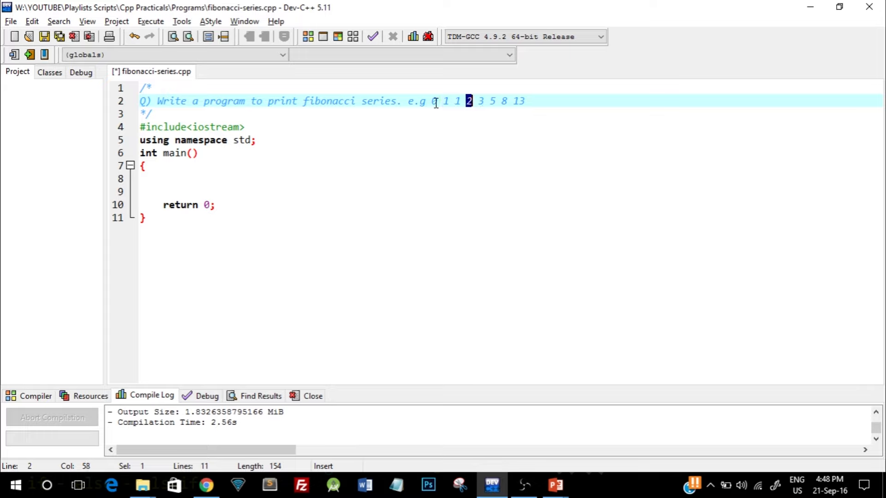
left_click(454, 101)
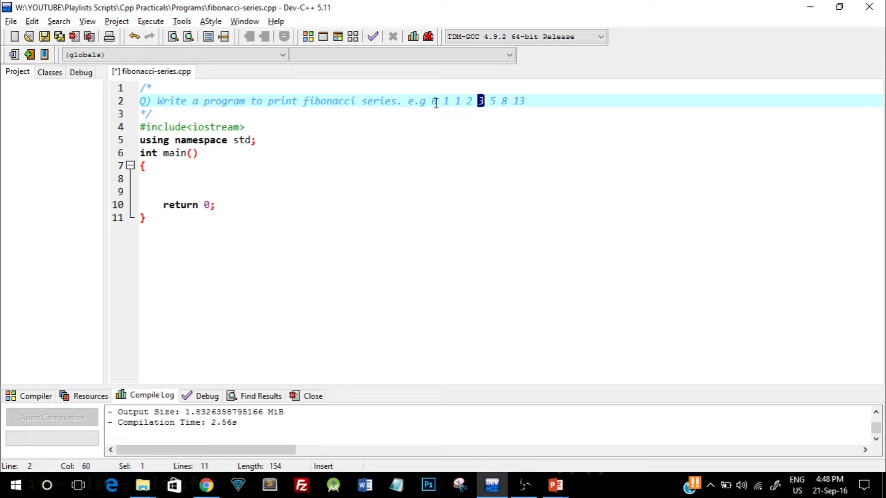
left_click(476, 100)
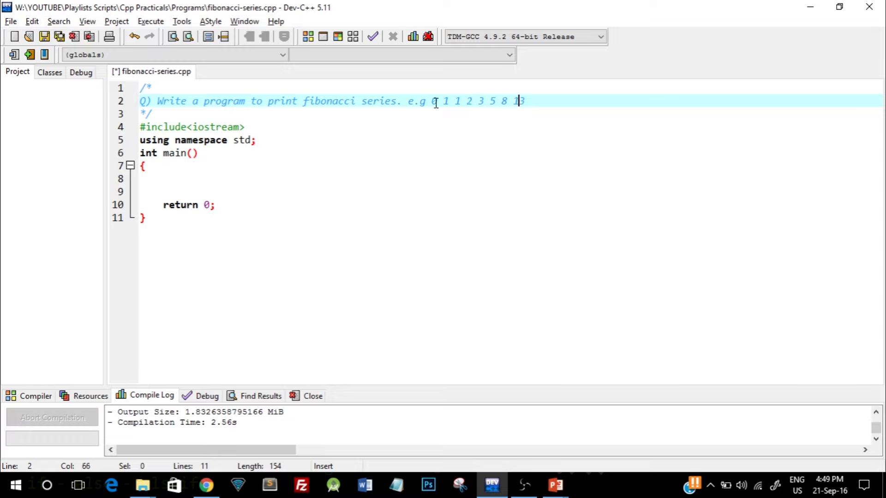
type("3")
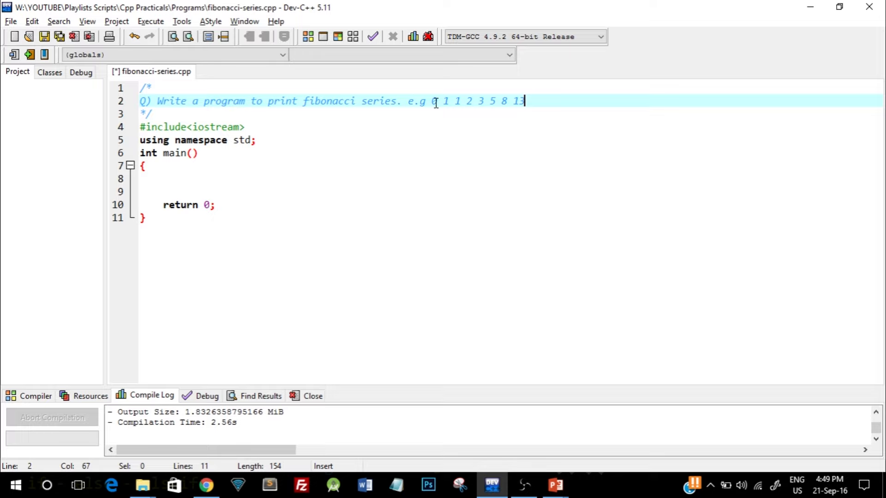
mouse_move(209, 182)
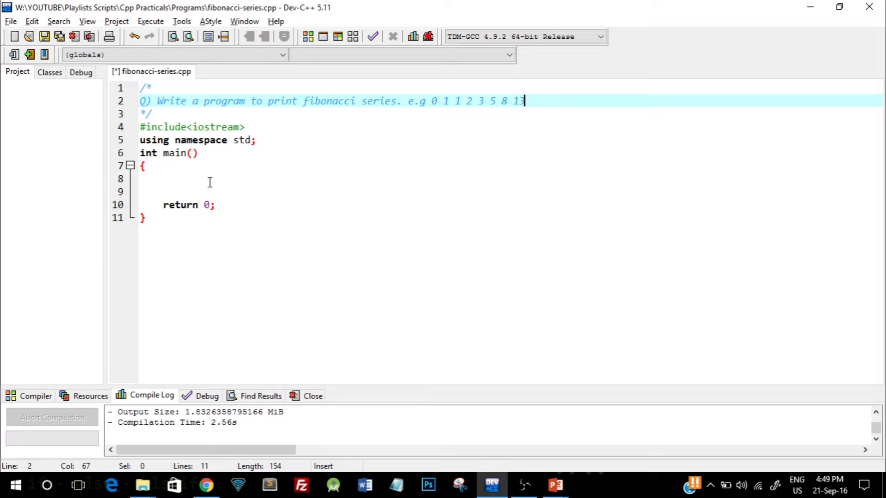
Write int num,first=0,second=1,next; on the empty line inside main.
left_click(209, 179)
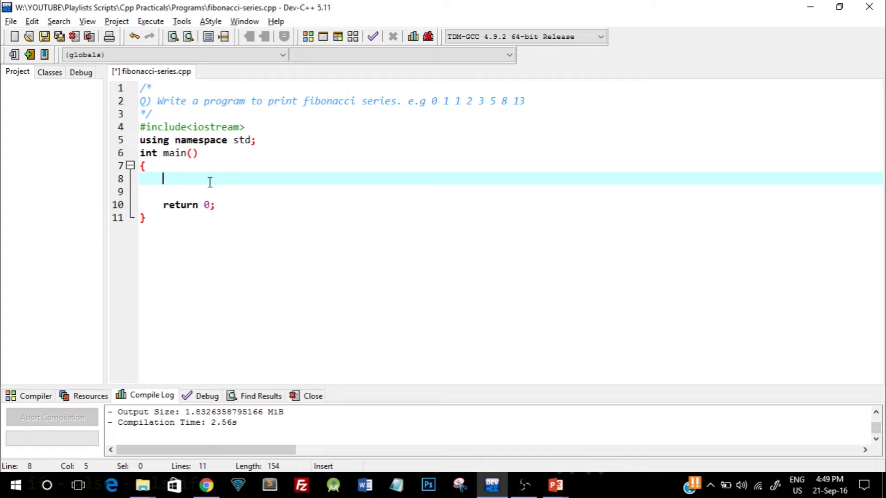
type("int")
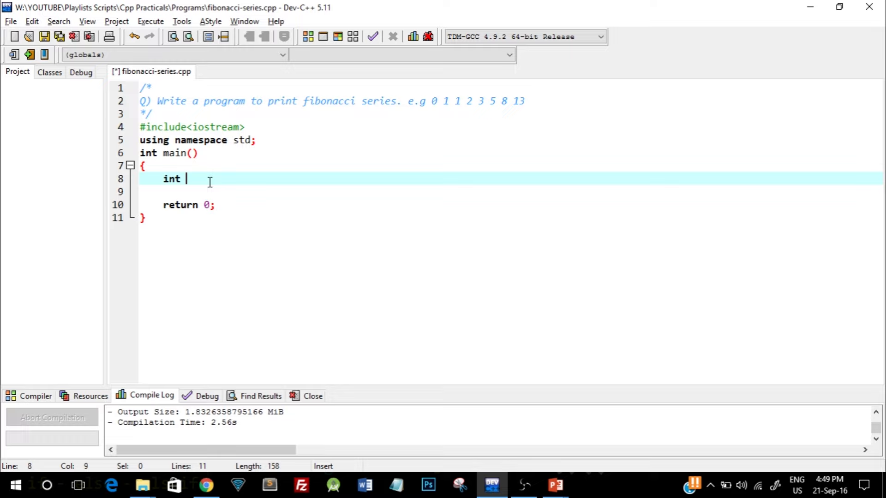
type("num")
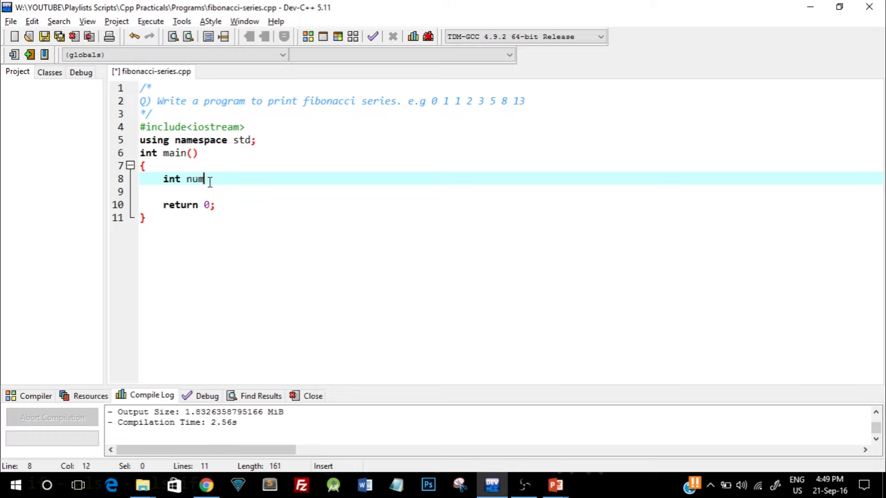
type(",first")
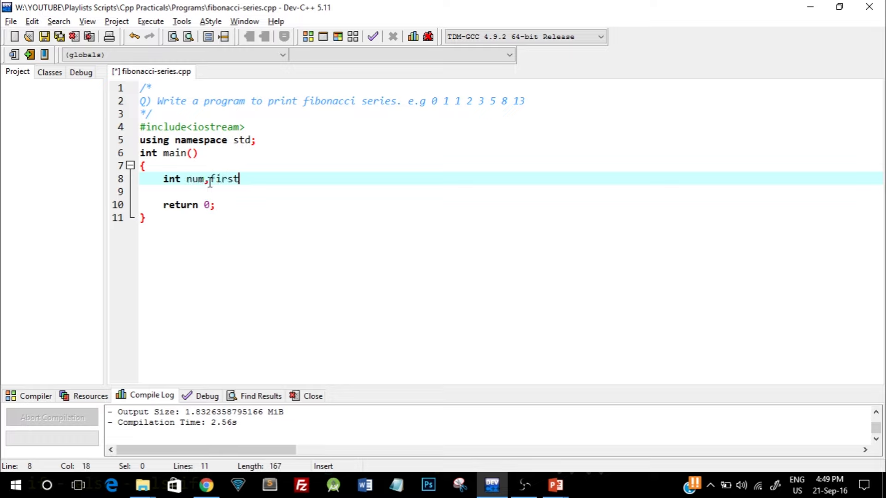
type("=0")
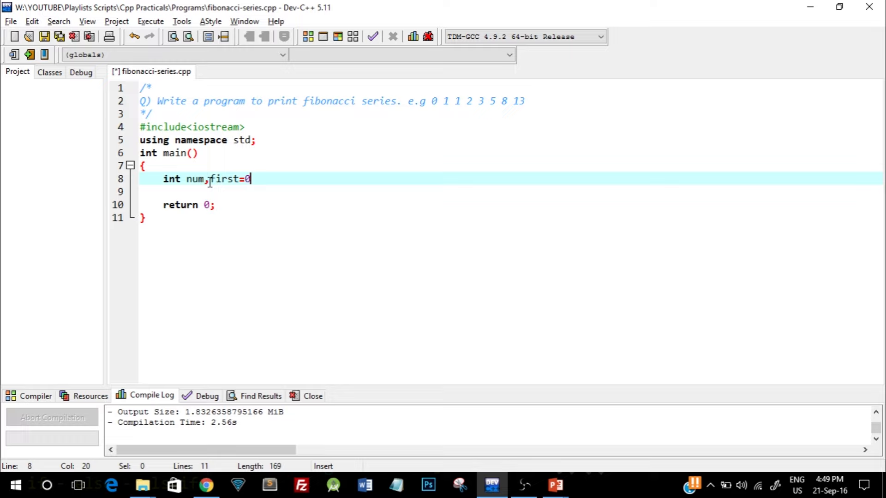
type(",")
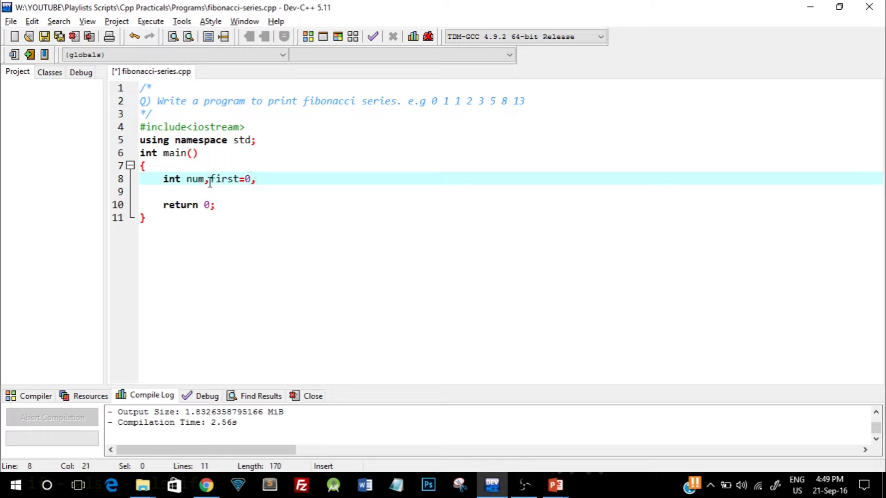
type("second=")
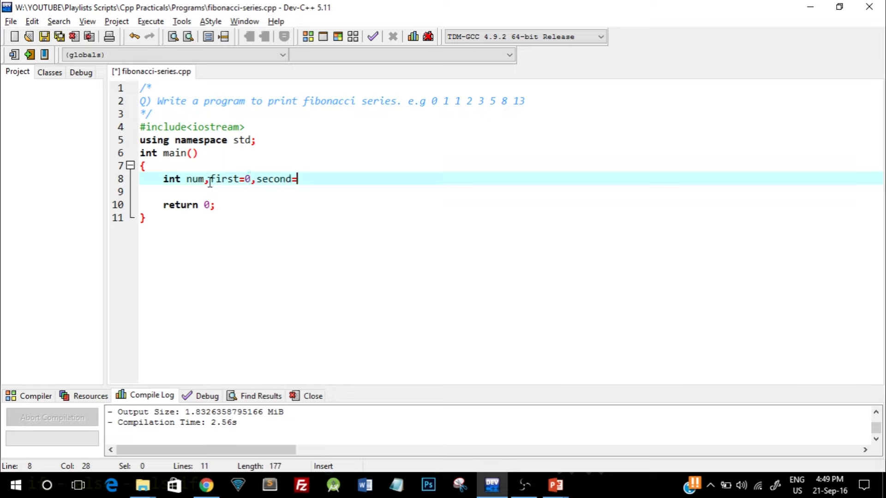
type("1")
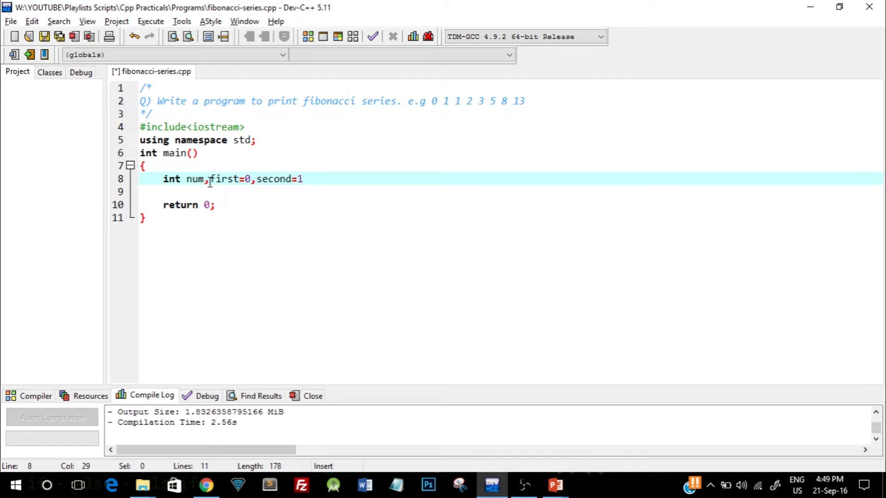
type(",")
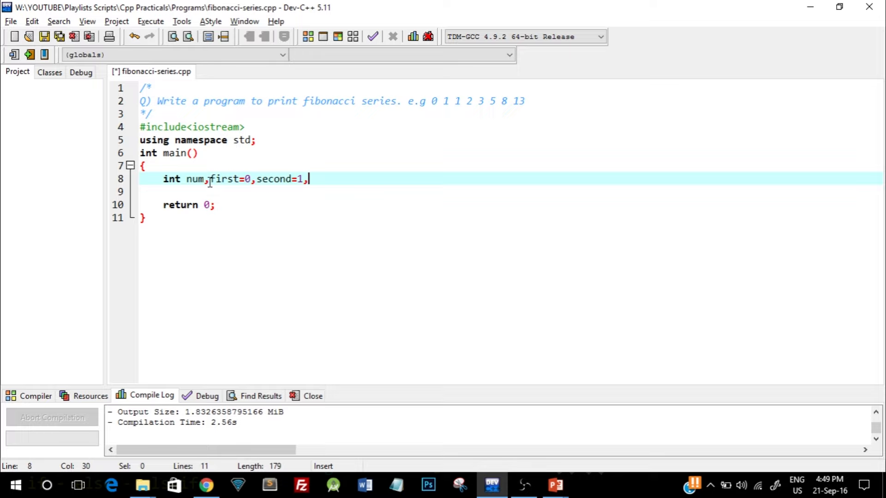
type("next")
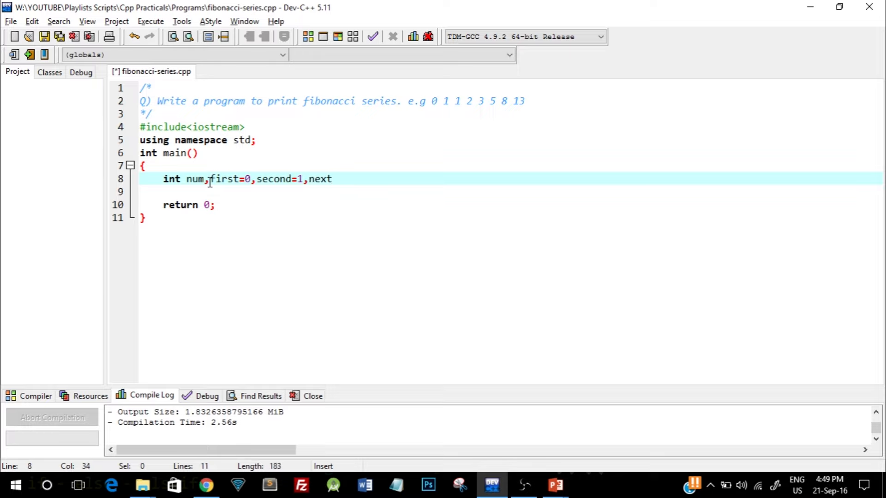
type(";")
type("cin>>")
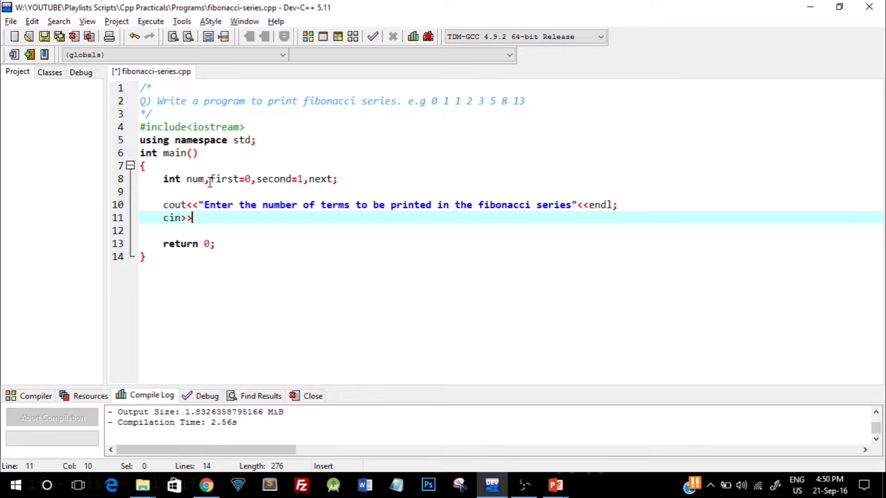
Finish cin>>num; and add a cout printing "Fibonacci series:" with a blank line after.
type("num")
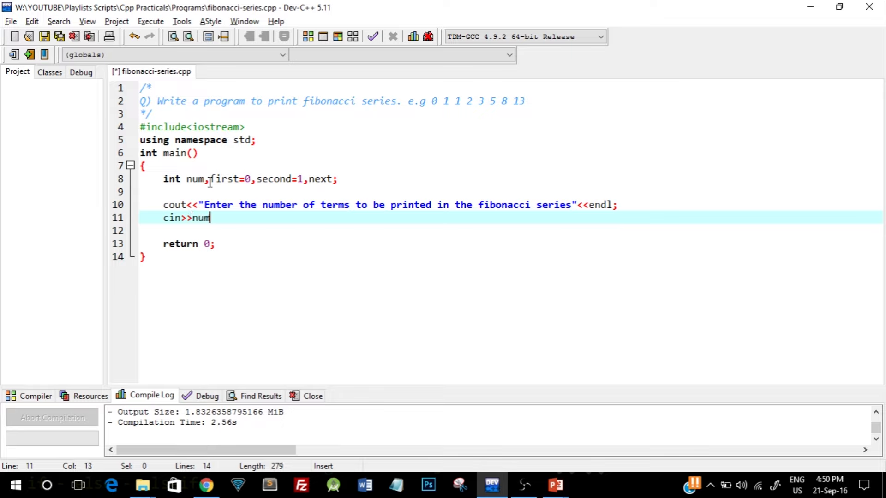
key("Return")
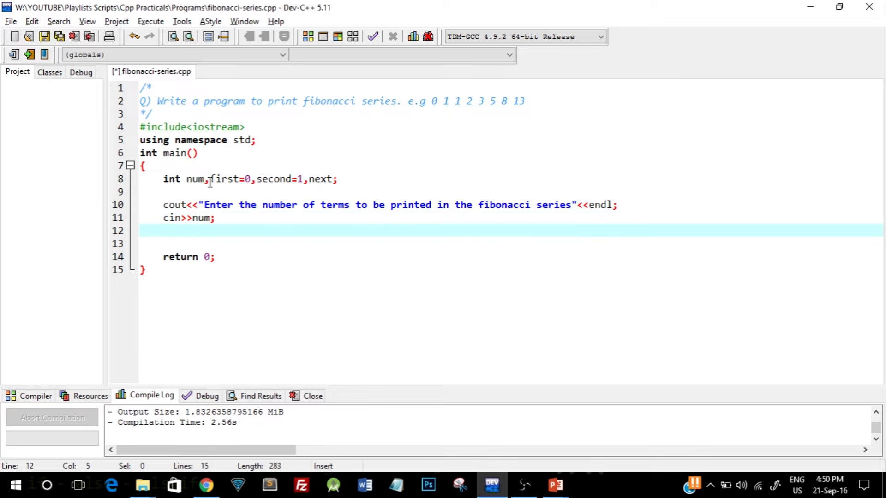
type("cout")
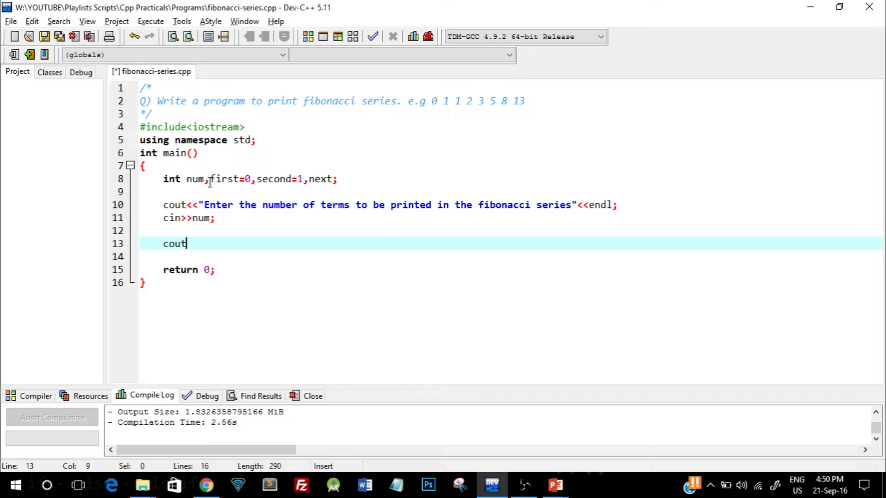
type("<<\"\"")
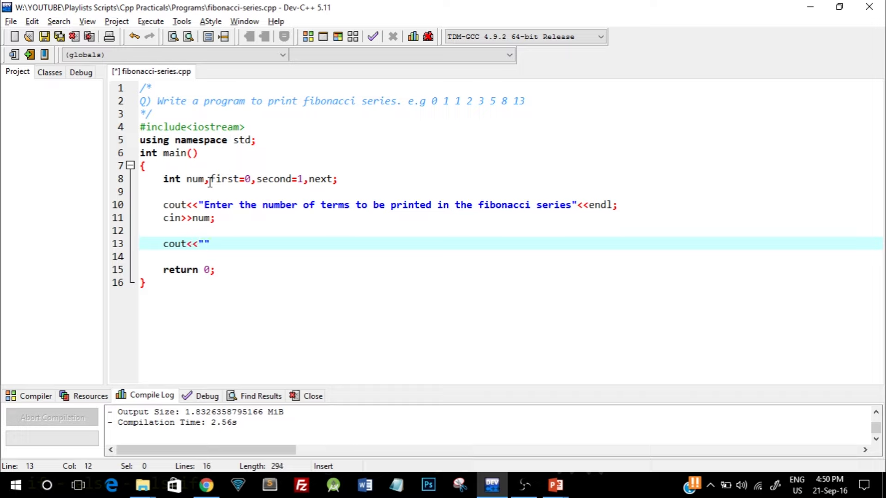
type("Fibonacci series:")
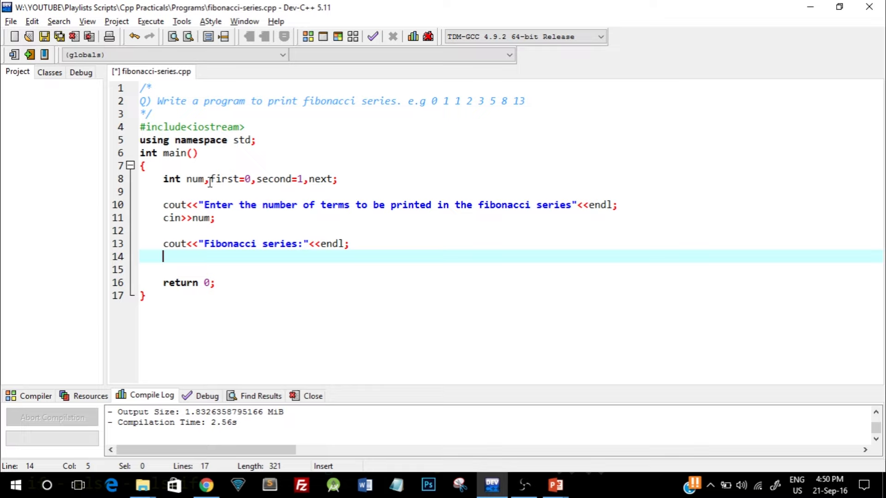
key("Return")
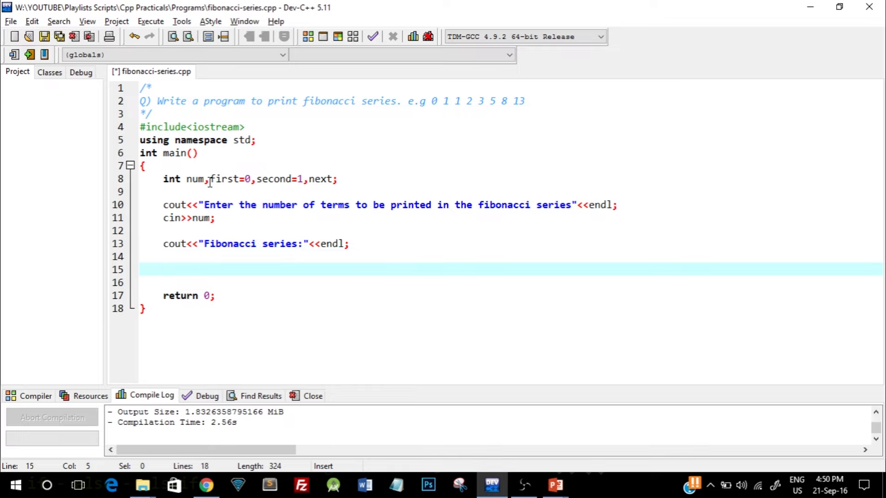
Write the loop header for(int i=0; i<num;i++) and start its body.
type("for()")
left_click(512, 283)
type("{")
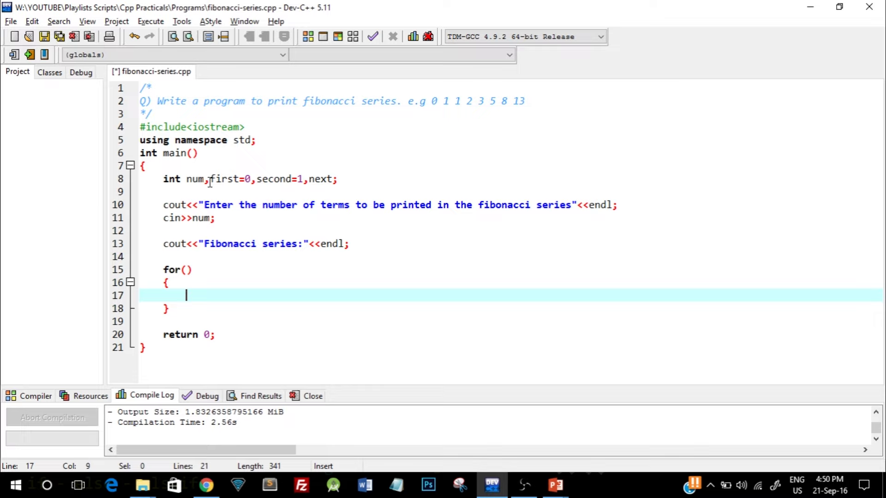
type("in")
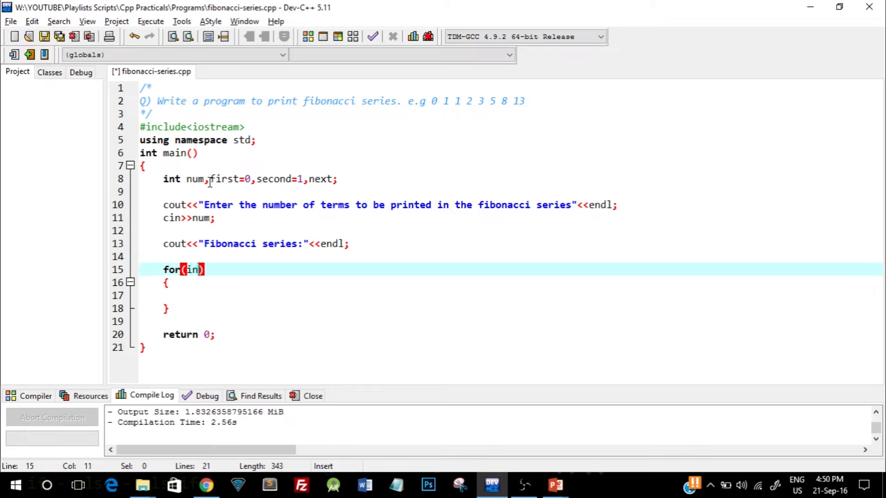
type("t i=0; i")
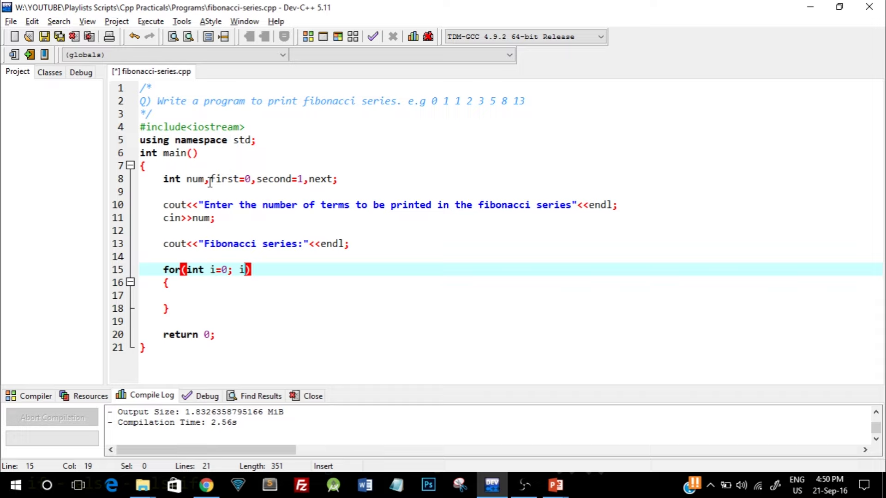
type("<nu")
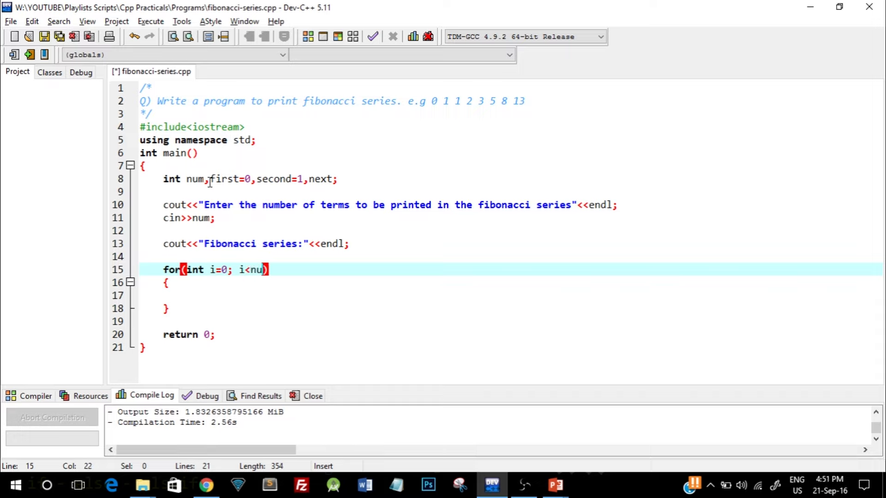
type("m")
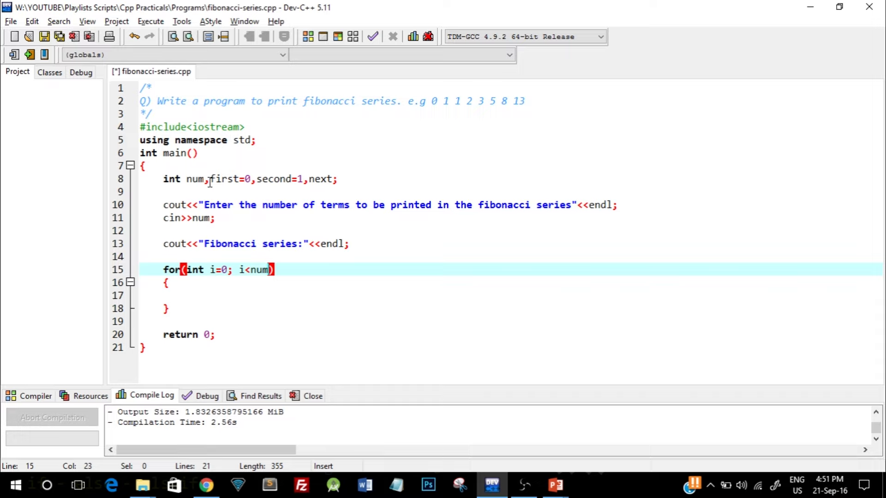
type(";")
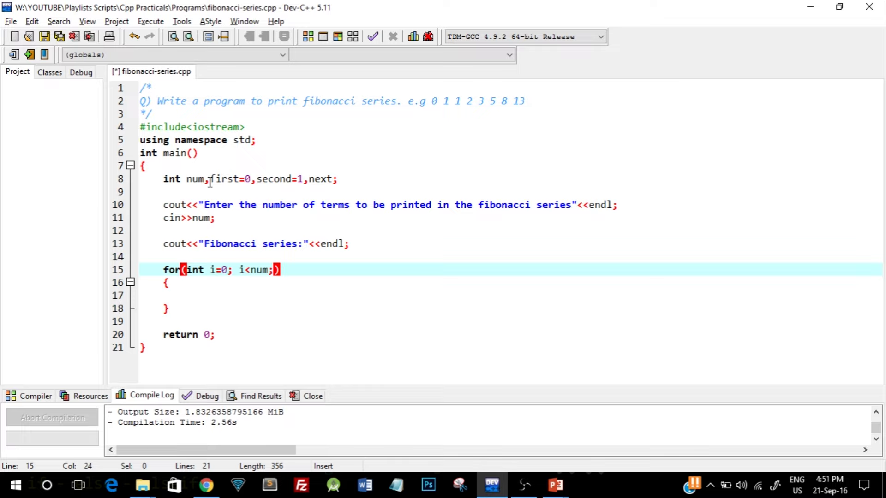
type("i++")
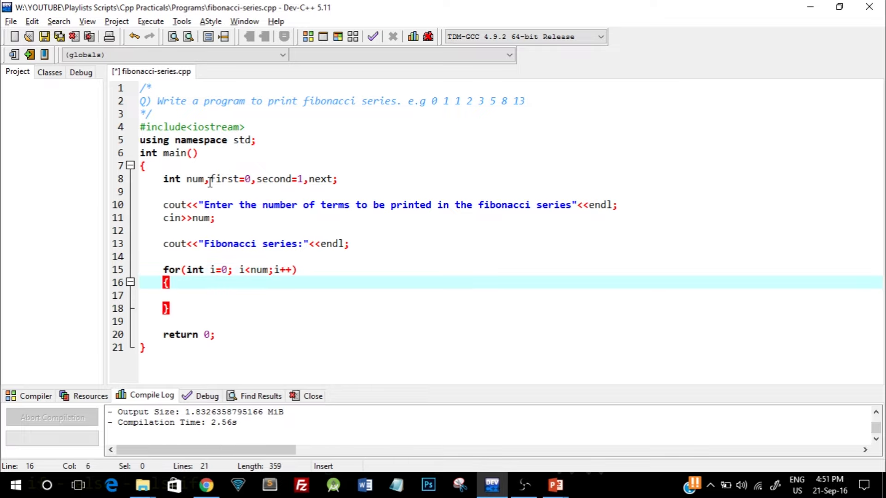
key("Return")
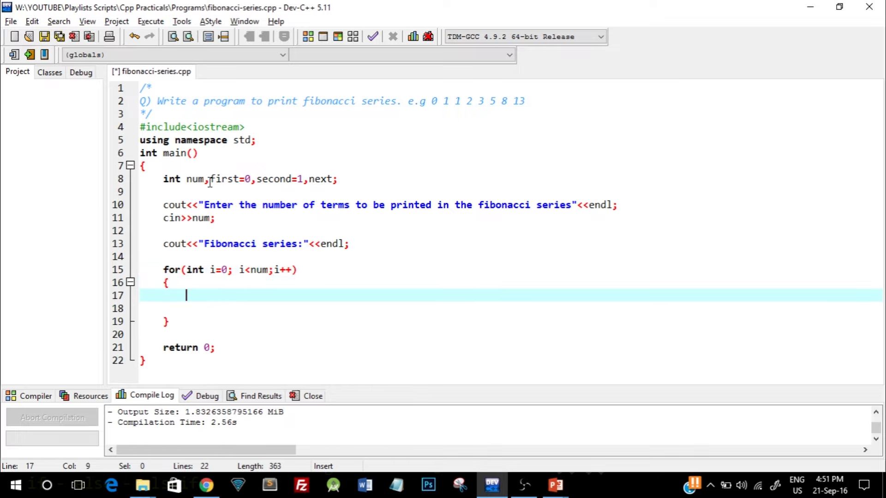
Print first followed by endl inside the loop.
type("cout<<firs")
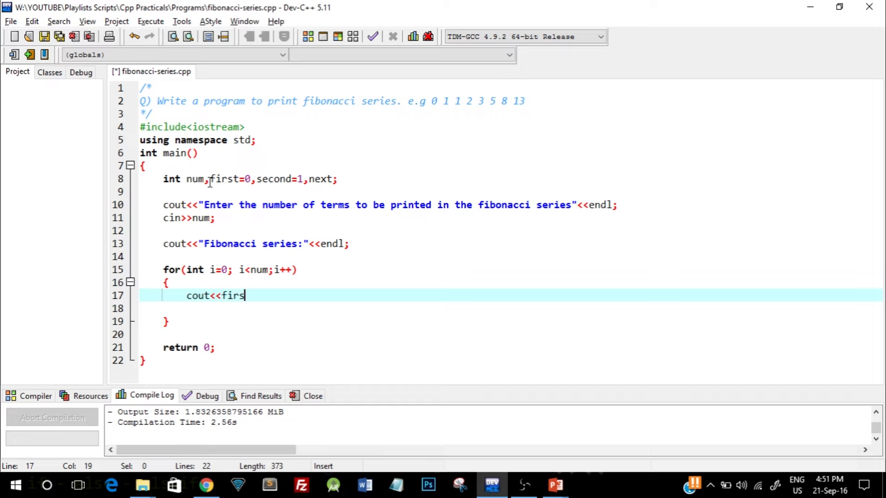
type("t")
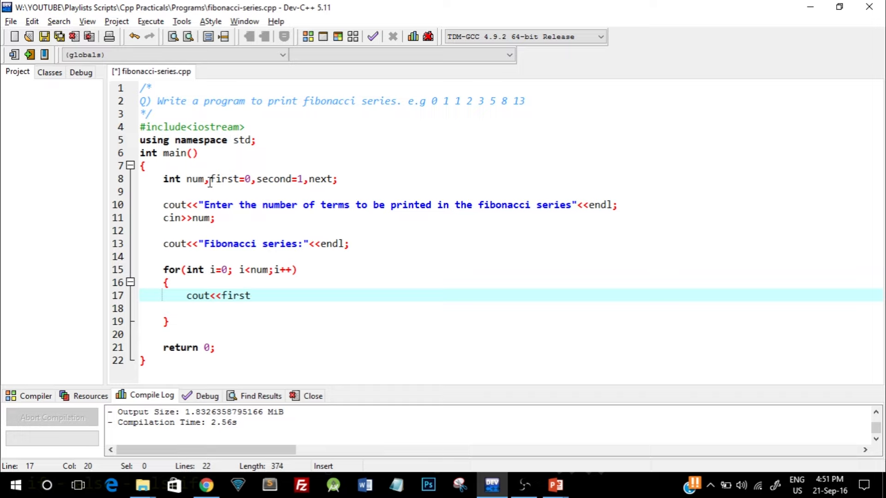
type("<<end")
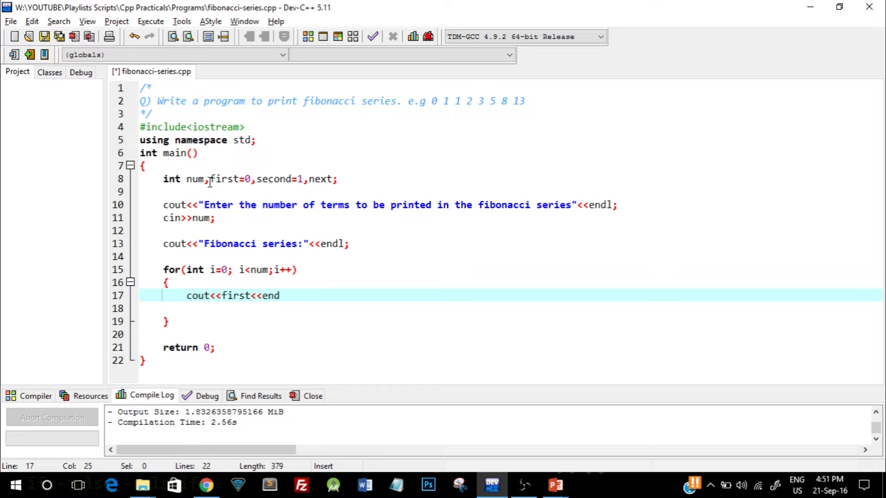
type("l")
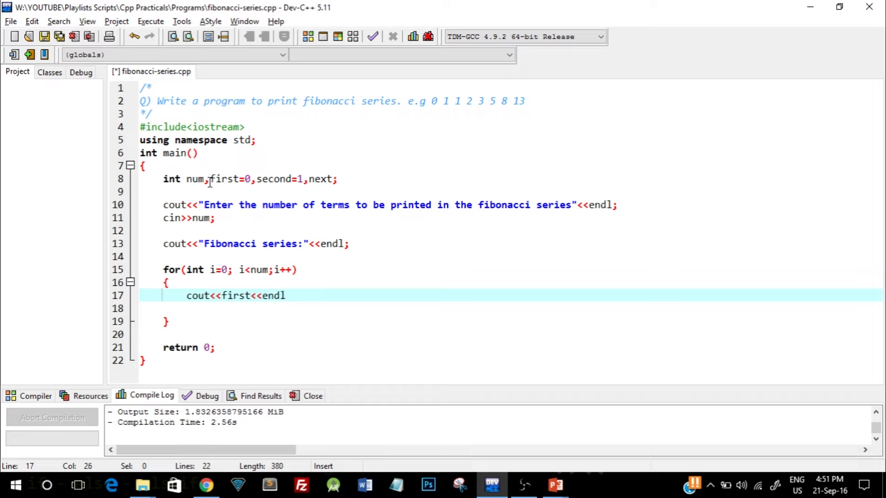
type(";")
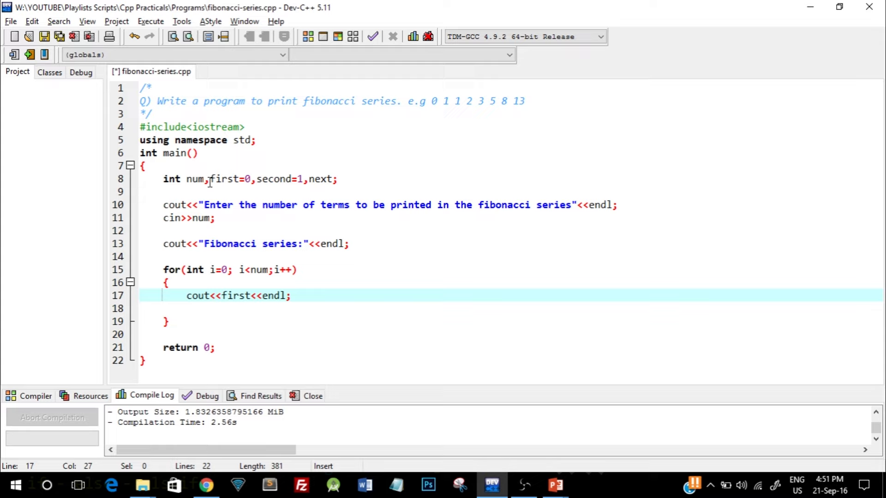
Compute next = first+second, then shift first = second and second = next.
type("next")
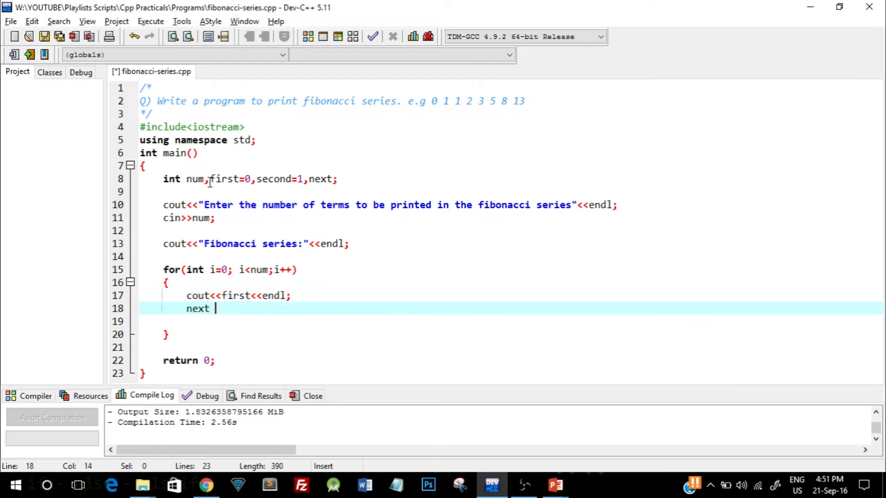
type("= fird")
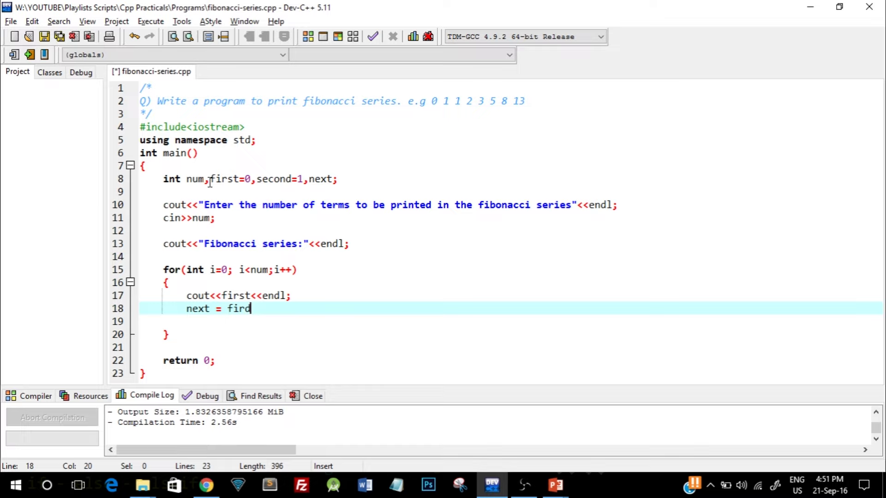
type("st+second;")
type("f")
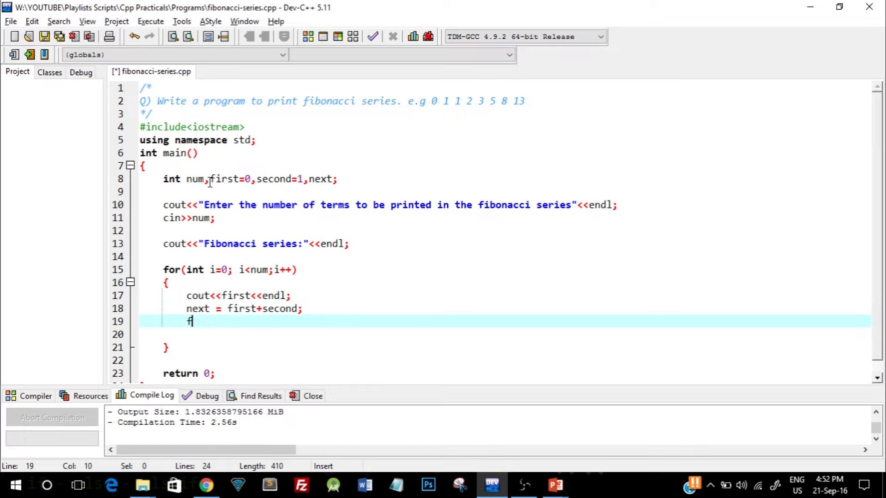
type("irst =")
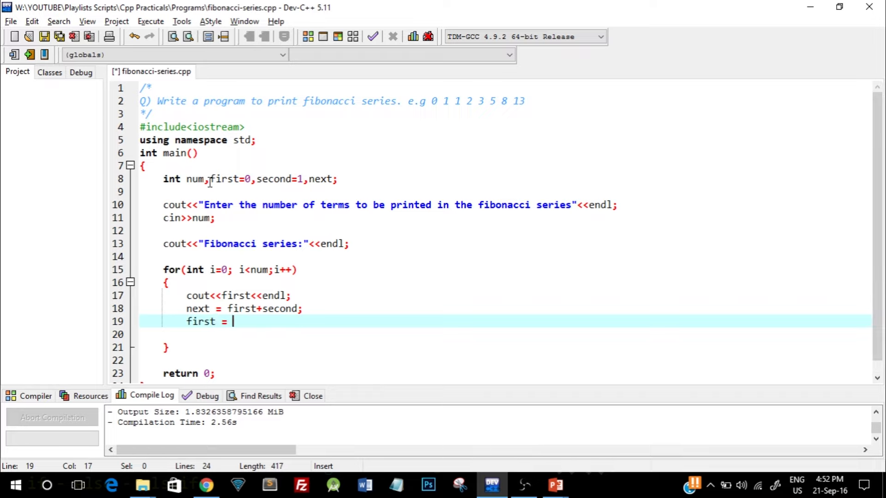
type("sed")
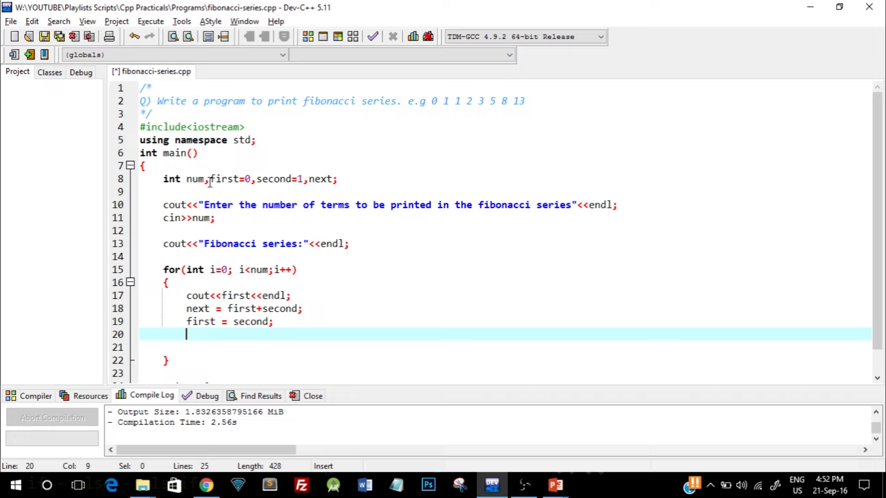
type("se")
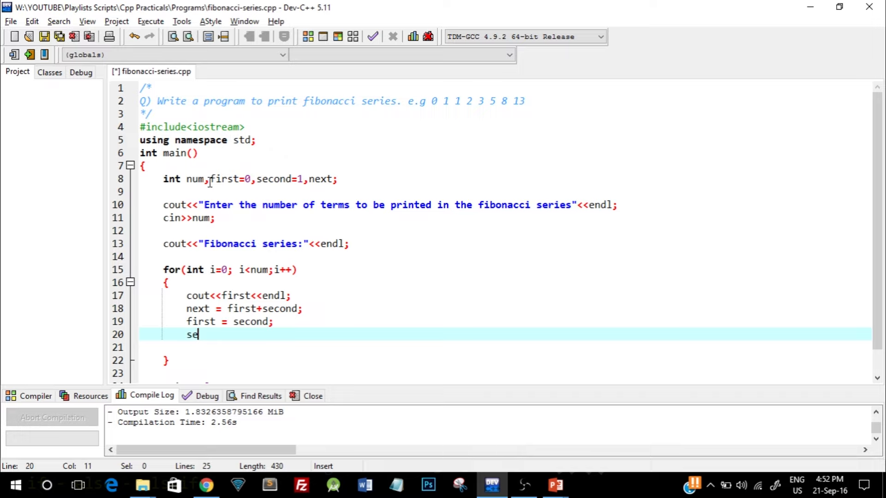
type("cond")
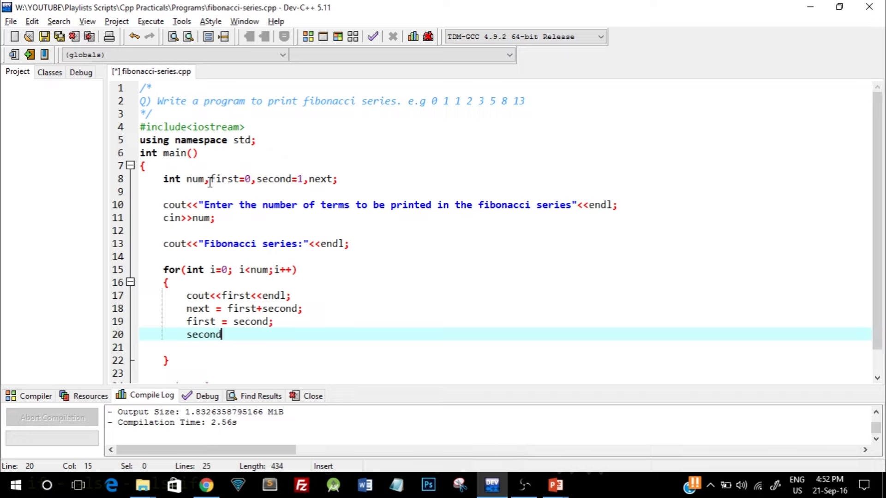
type("= nex")
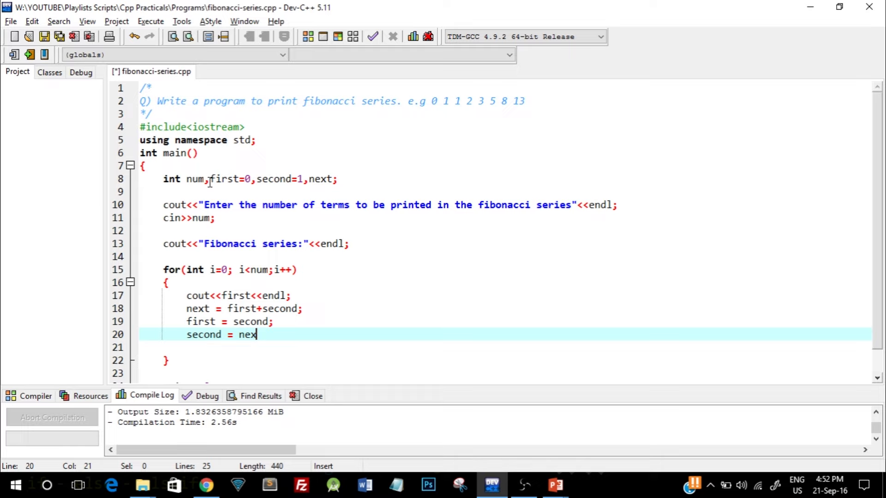
type("t;")
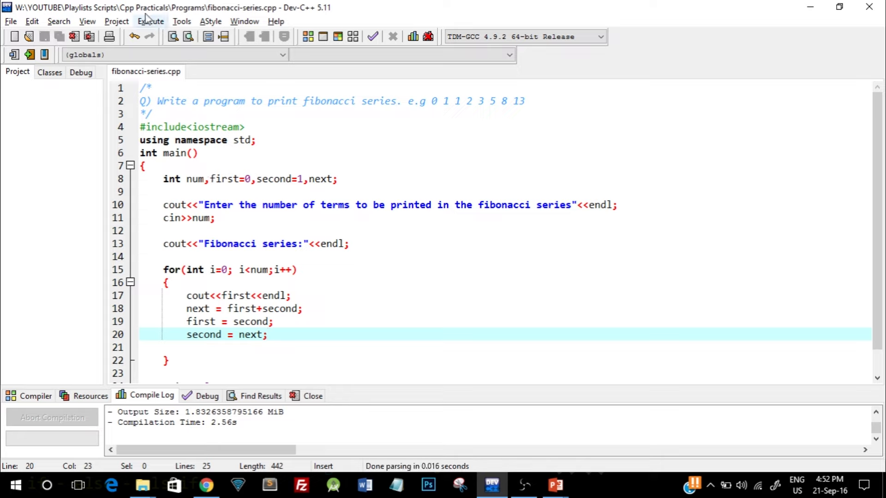
Compile and run the program, entering 4 terms so it prints 0 1 1 2.
left_click(150, 21)
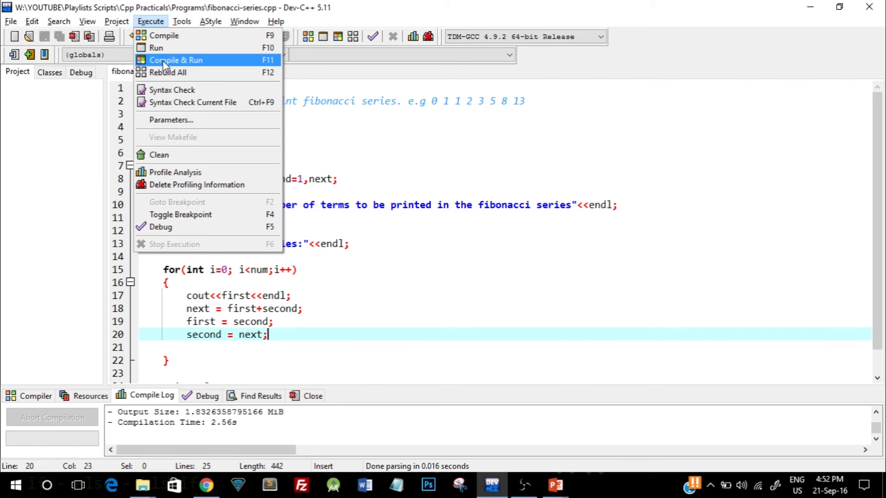
left_click(176, 60)
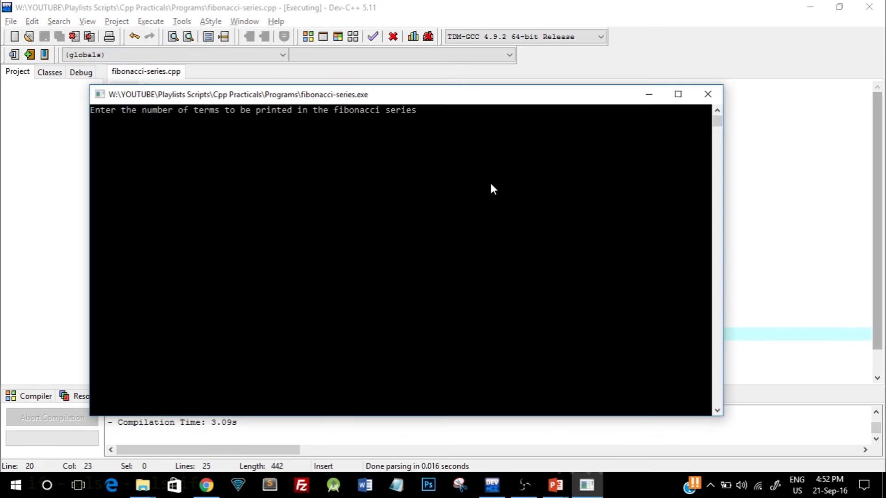
mouse_move(376, 167)
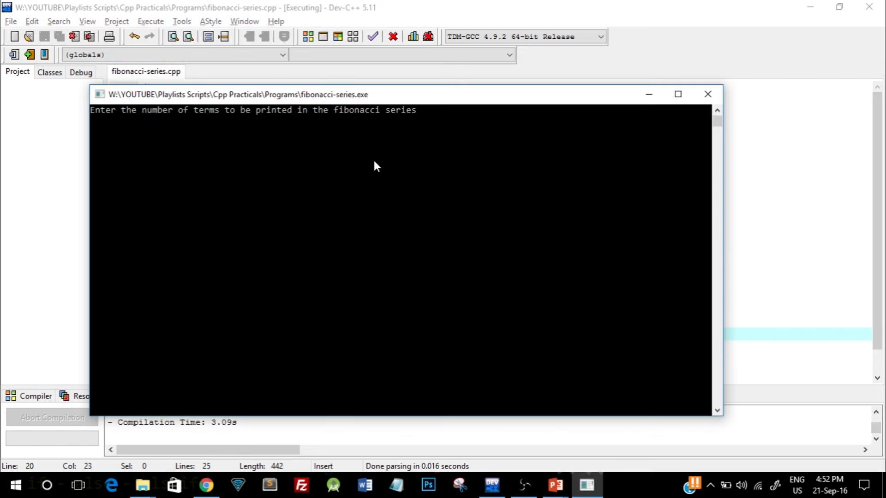
type("4")
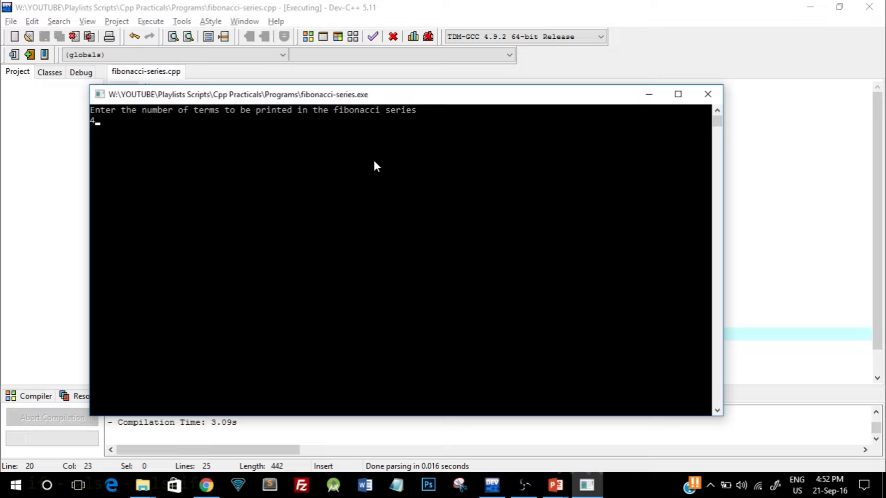
key("Return")
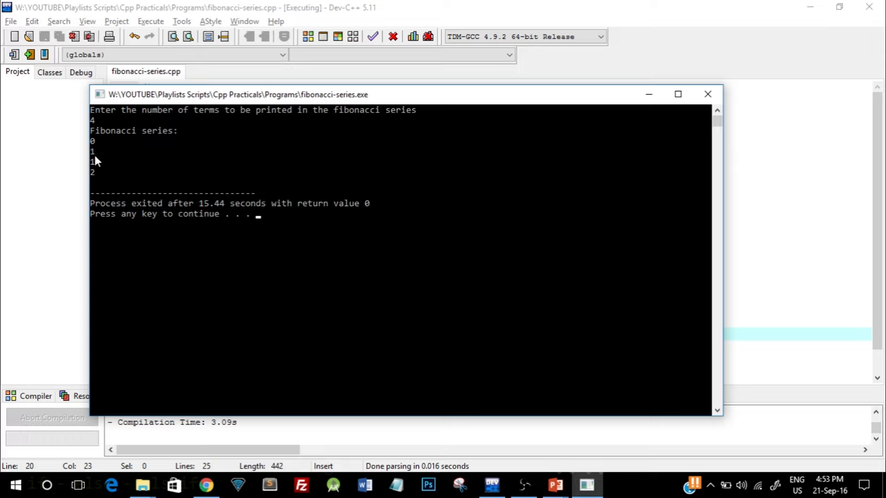
mouse_move(351, 203)
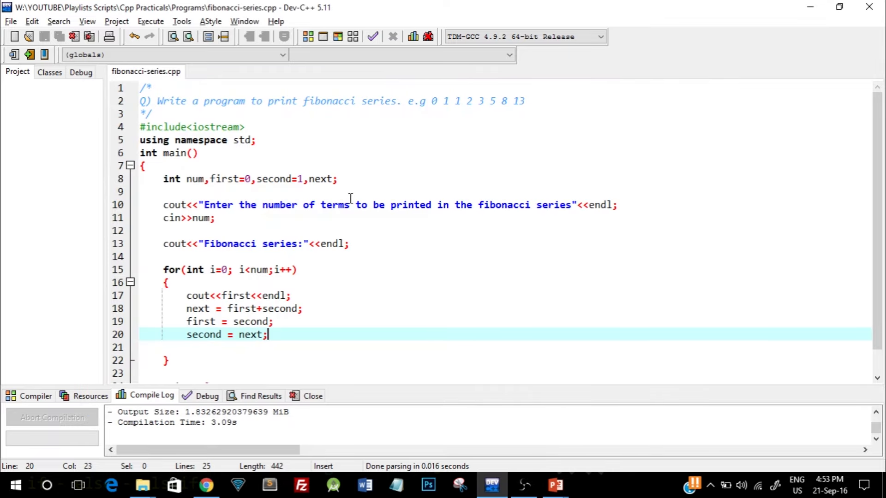
mouse_move(367, 225)
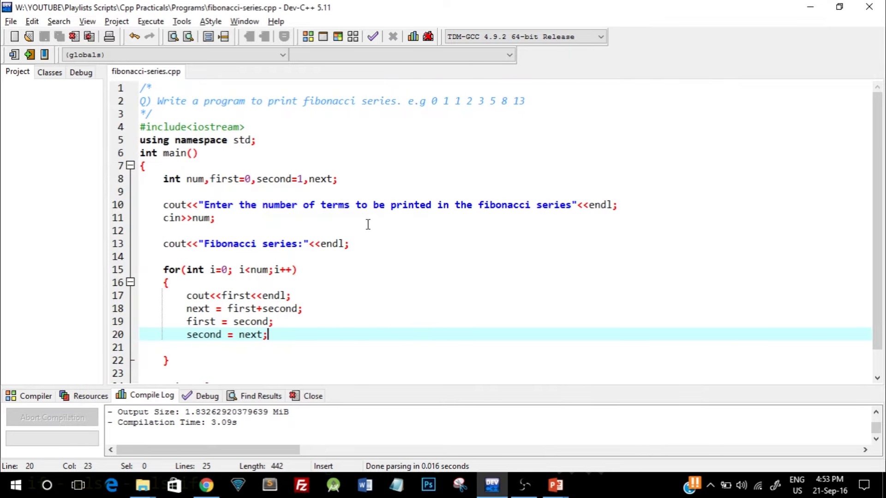
Add //4 beside cin>>num; and // 0 beside the loop's output line.
left_click(213, 218)
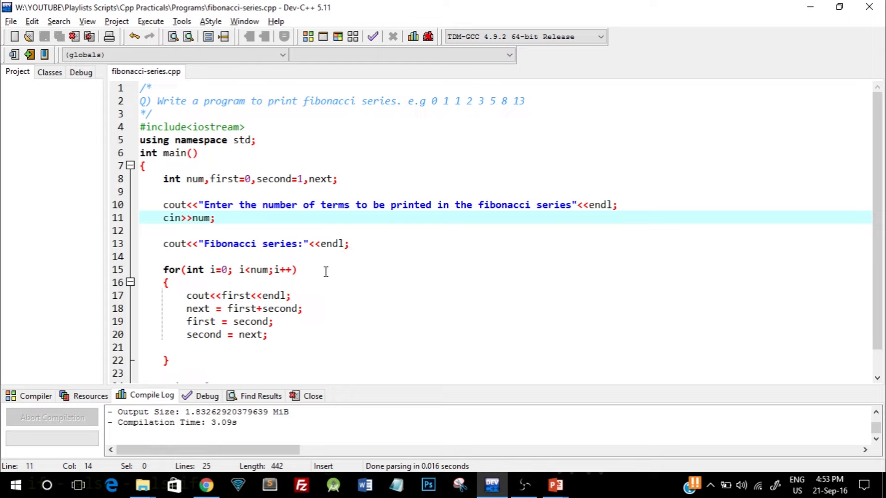
type("//4")
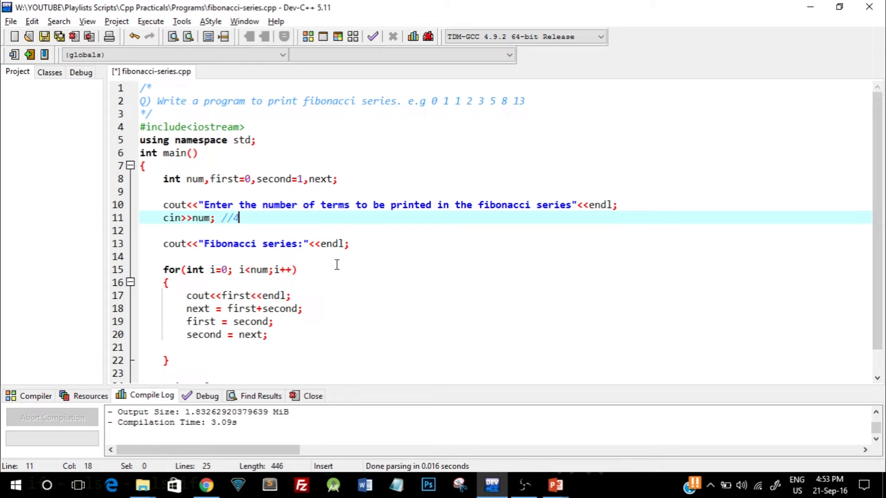
left_click(167, 282)
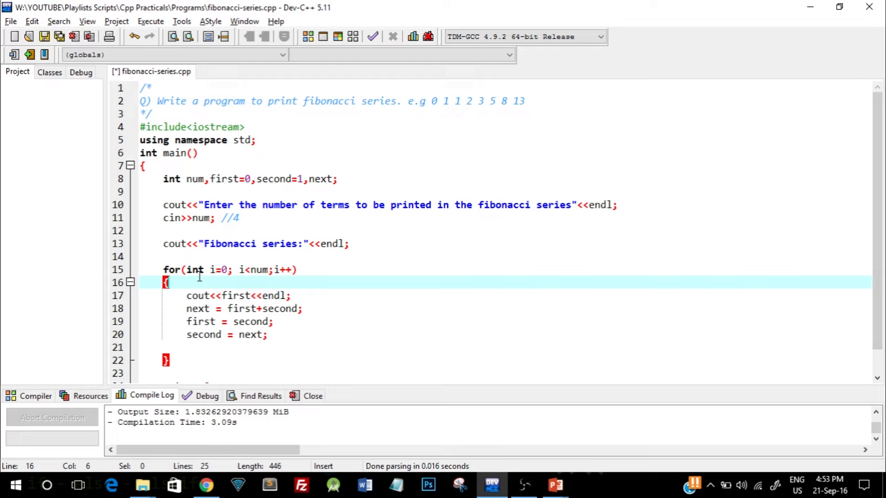
double_click(198, 295)
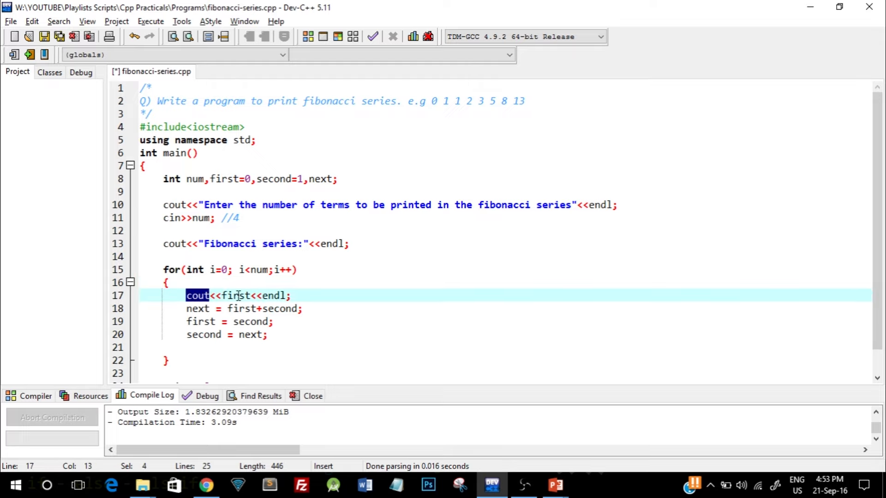
left_click(344, 298)
type("  //")
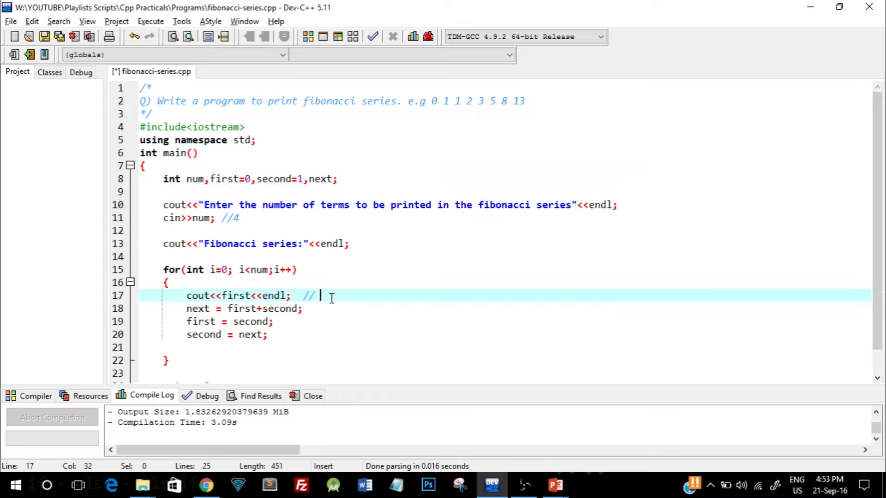
type("0")
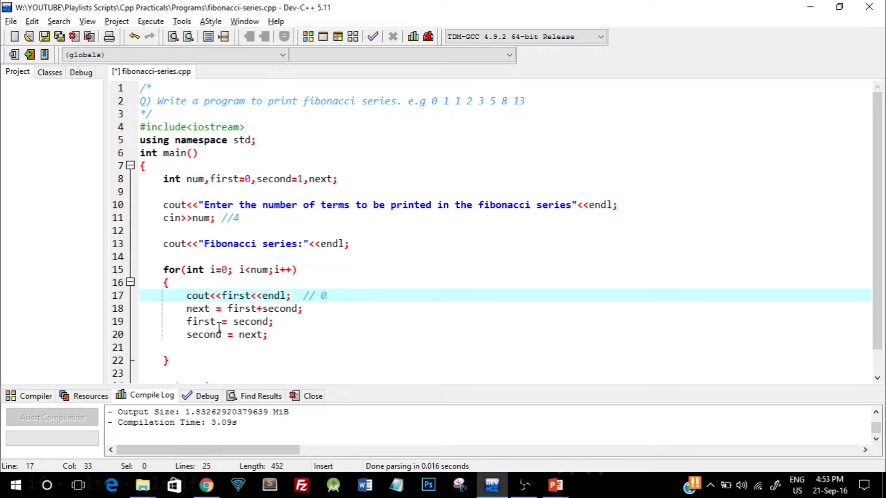
Add // 0 +1 =1 beside the next = first+second line.
double_click(197, 308)
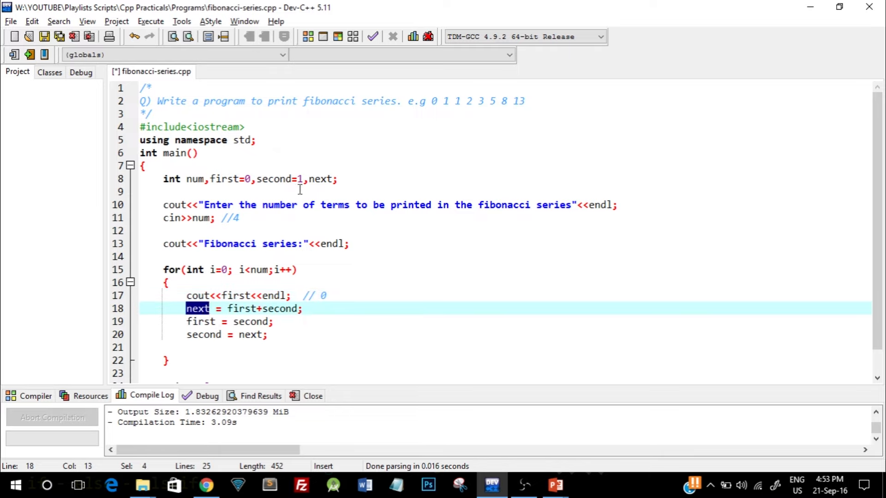
mouse_move(315, 179)
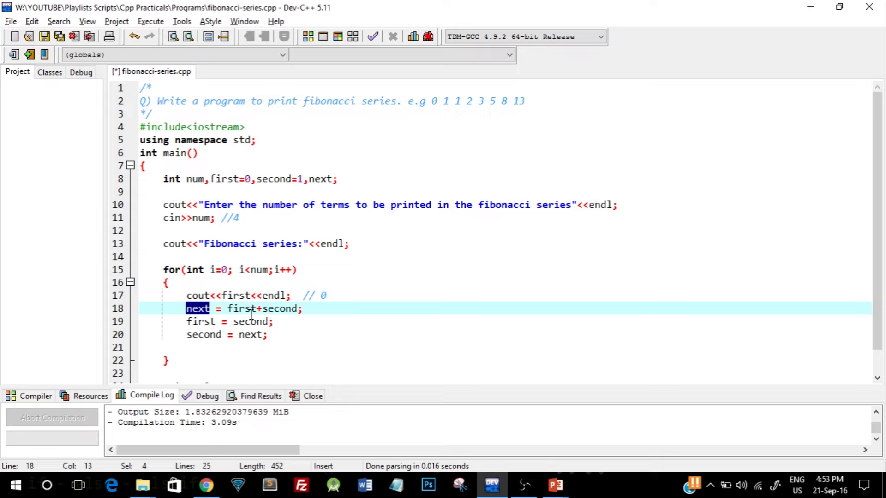
left_click(278, 310)
type(" /")
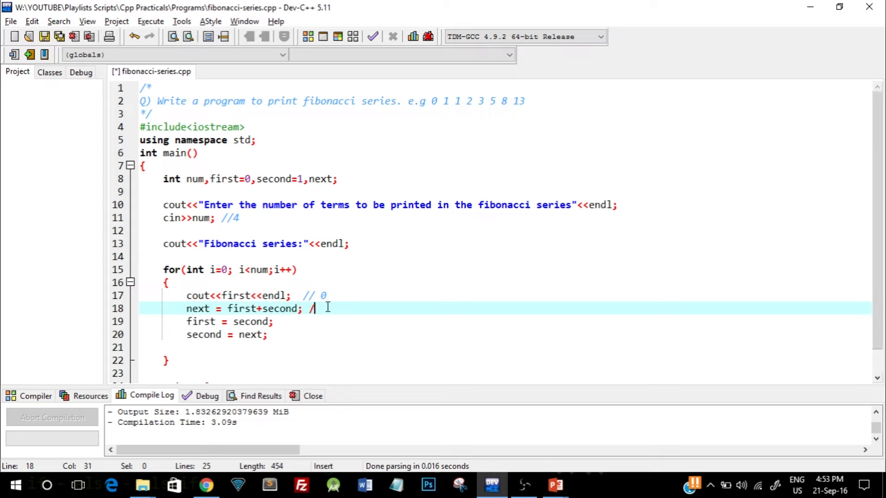
type("0 +1")
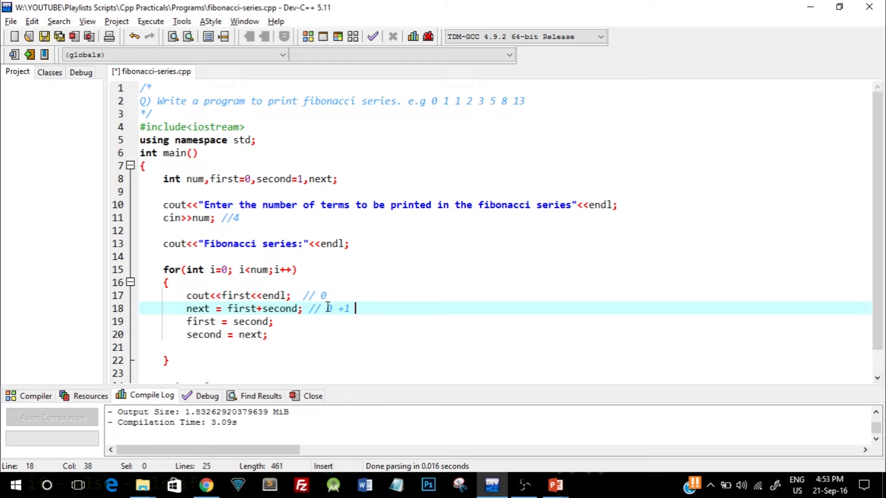
type("=1")
left_click(504, 322)
type(" //")
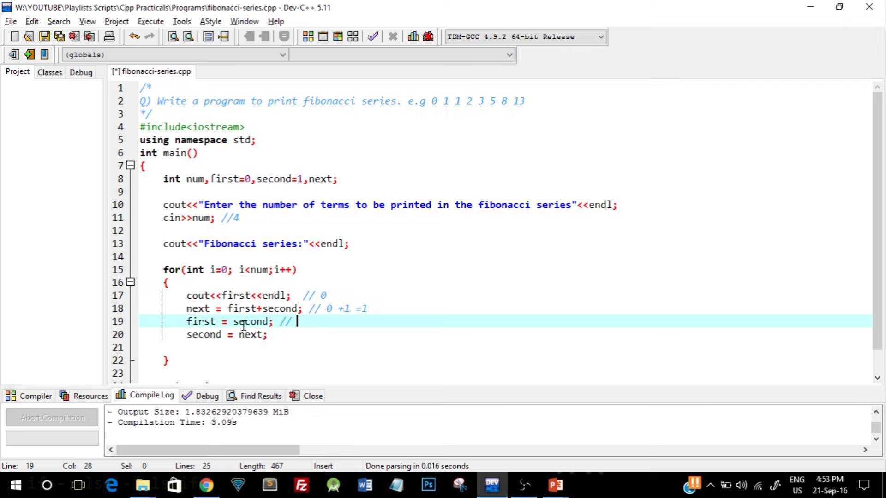
Add // 1 beside first = second and // 1 beside second = next.
left_click(248, 322)
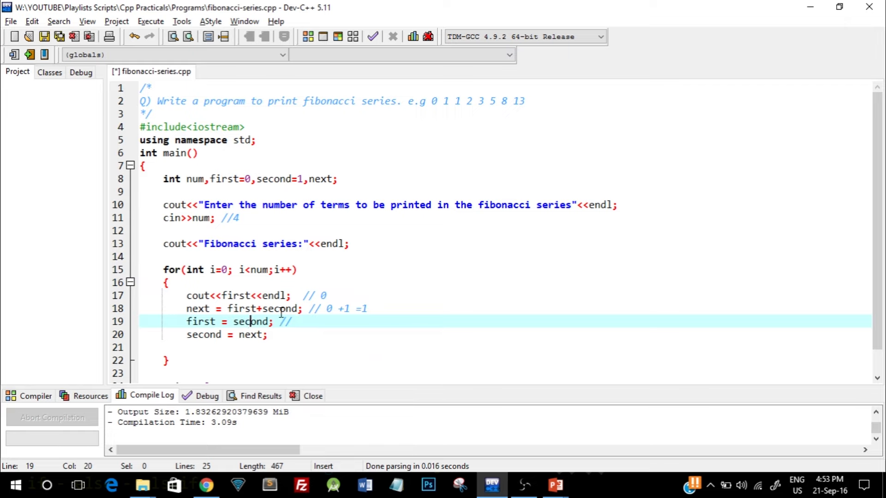
left_click(296, 179)
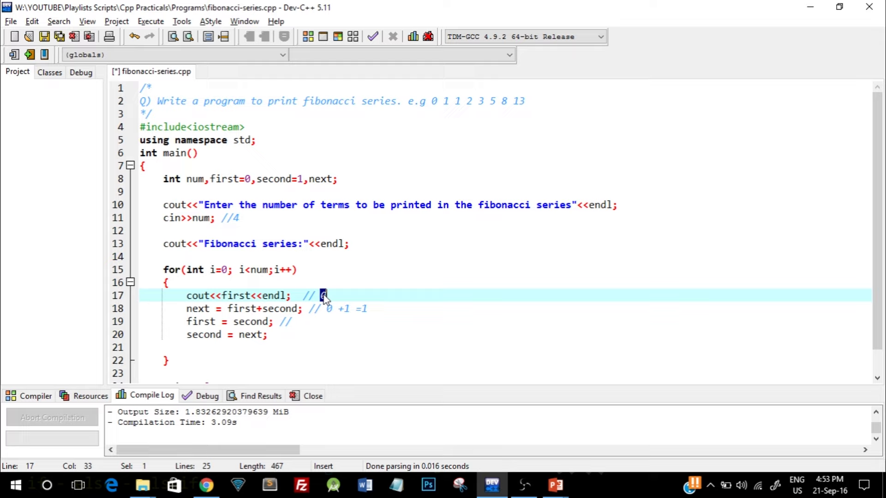
left_click(310, 321)
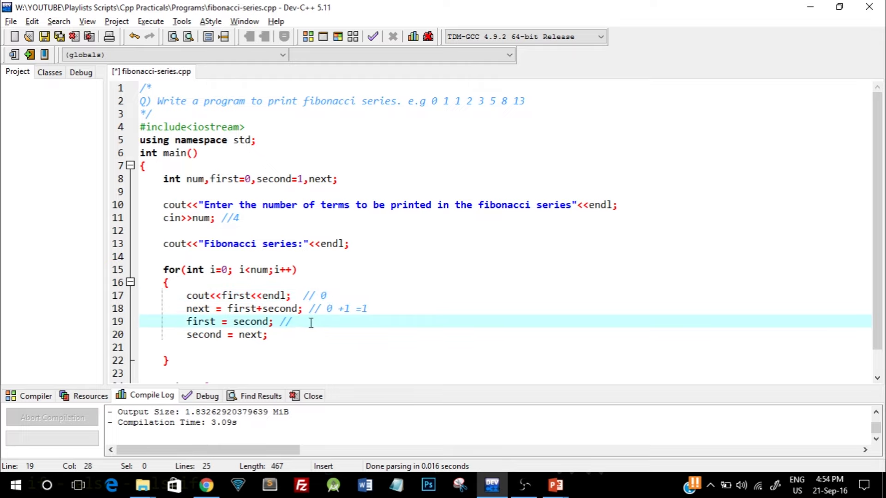
type("1")
left_click(505, 335)
type(" //")
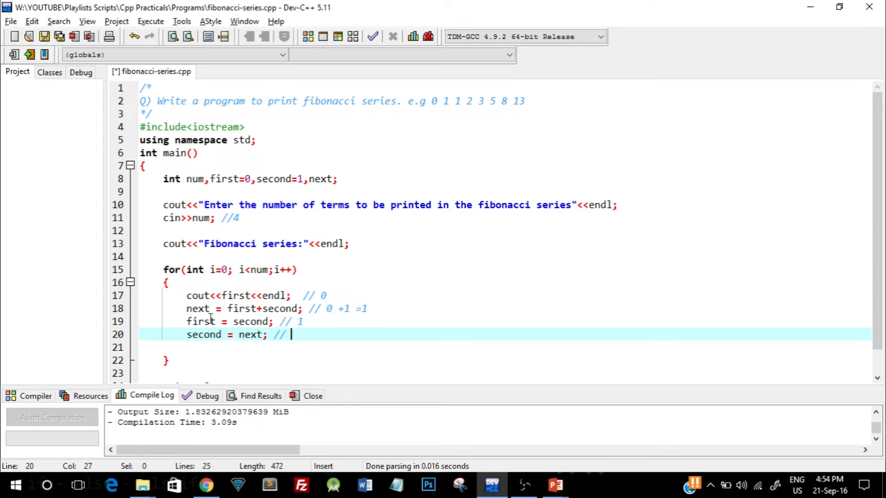
mouse_move(389, 313)
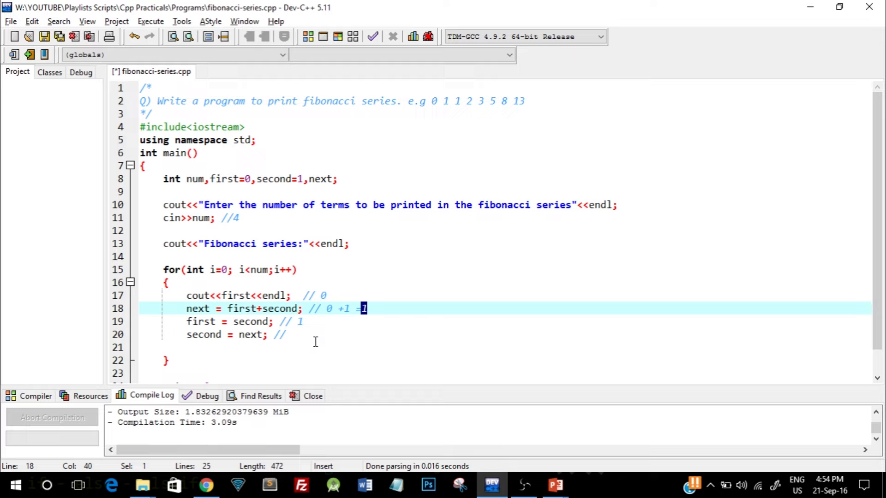
left_click(293, 334)
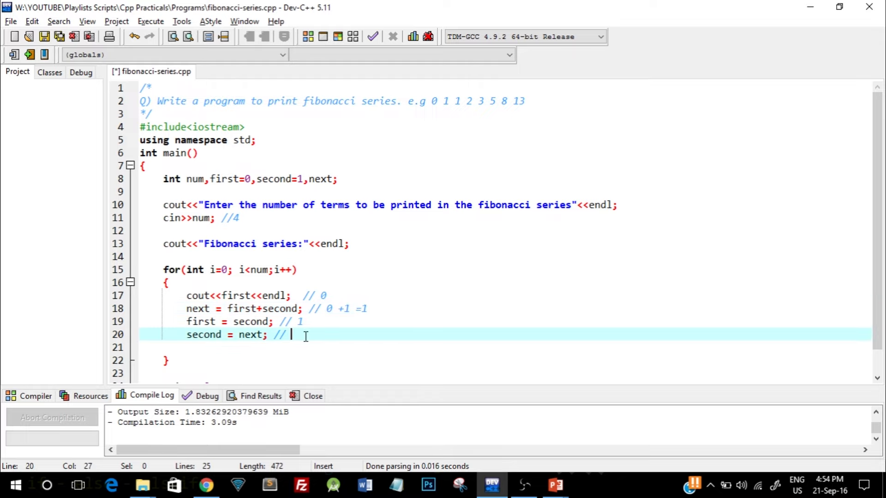
type("1")
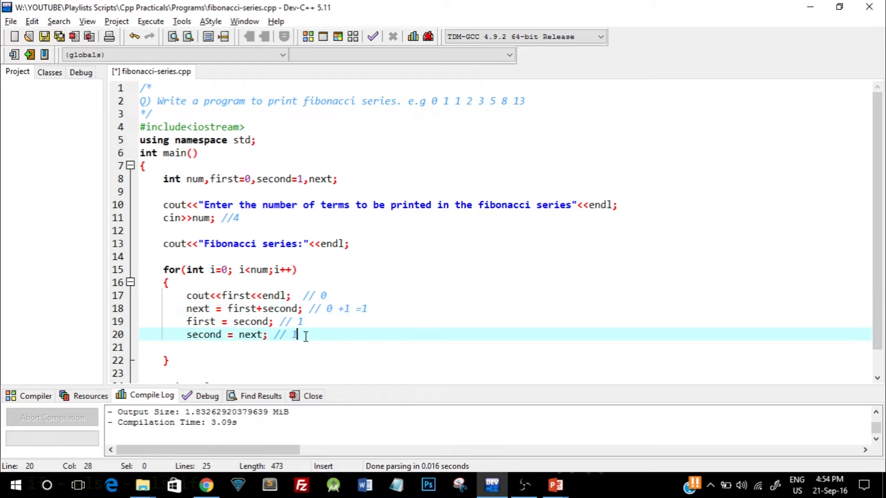
Review the loop's i++ increment, i<num condition and the input comment's 4.
left_click(403, 295)
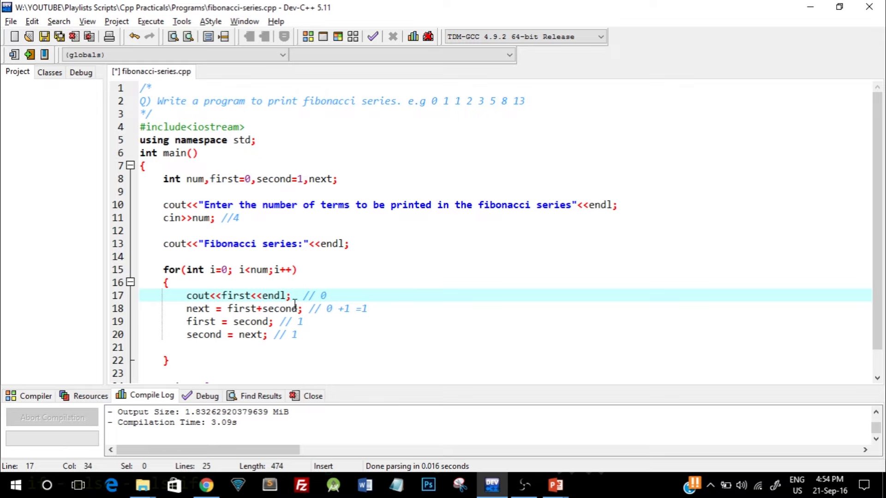
left_click(275, 270)
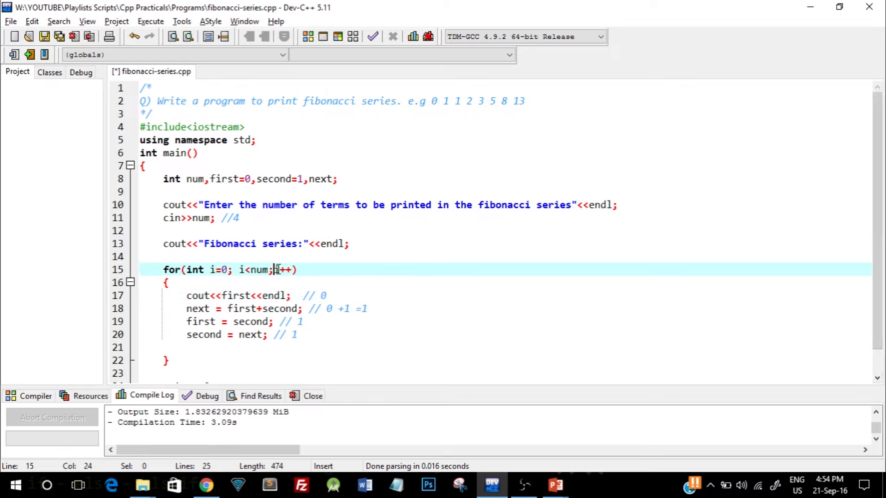
double_click(282, 270)
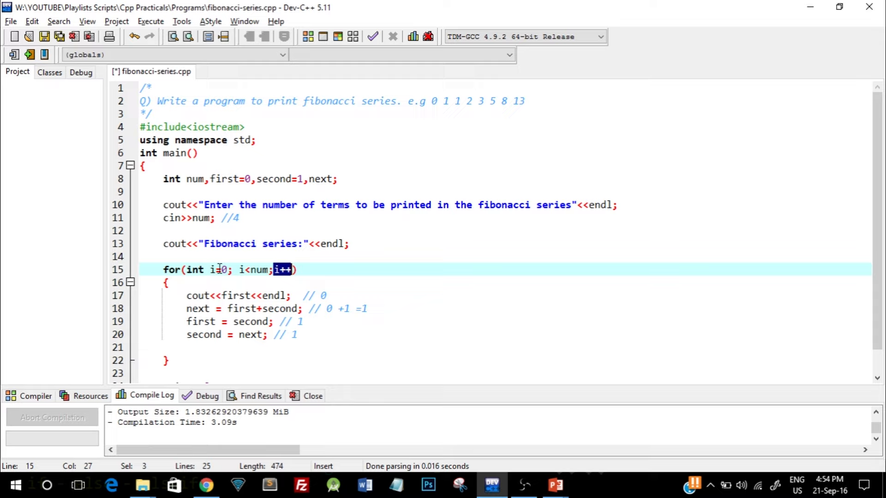
left_click(239, 270)
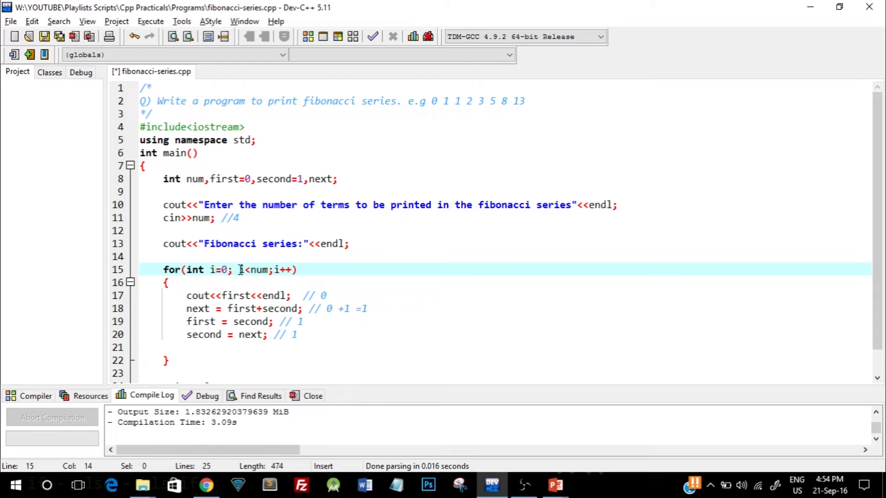
left_click(255, 270)
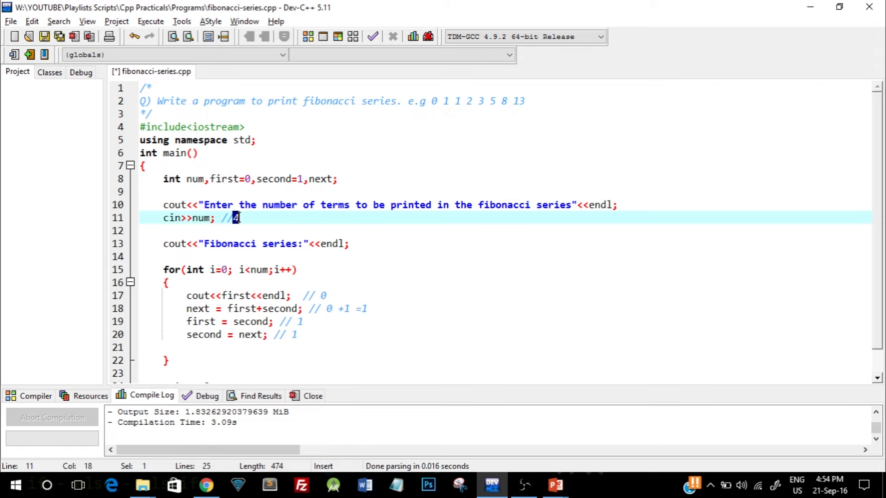
mouse_move(261, 271)
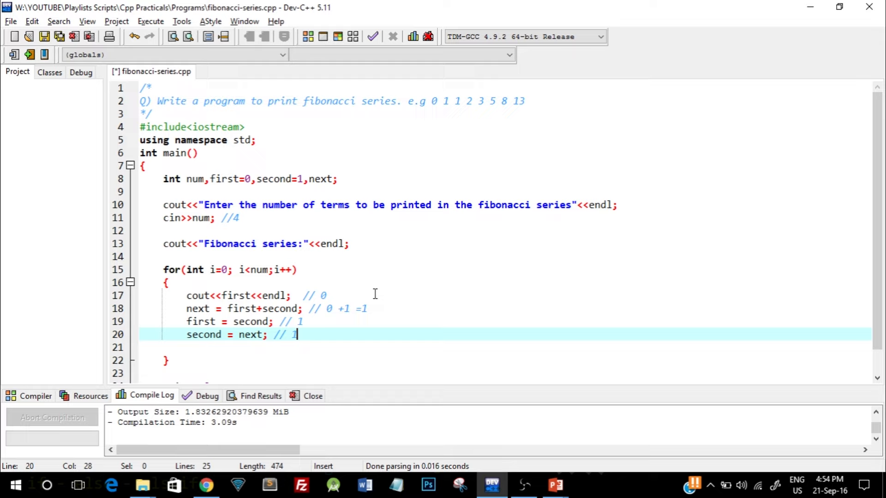
Append second-iteration values 2 to next's comment and // 2 to the first = second comment.
left_click(377, 296)
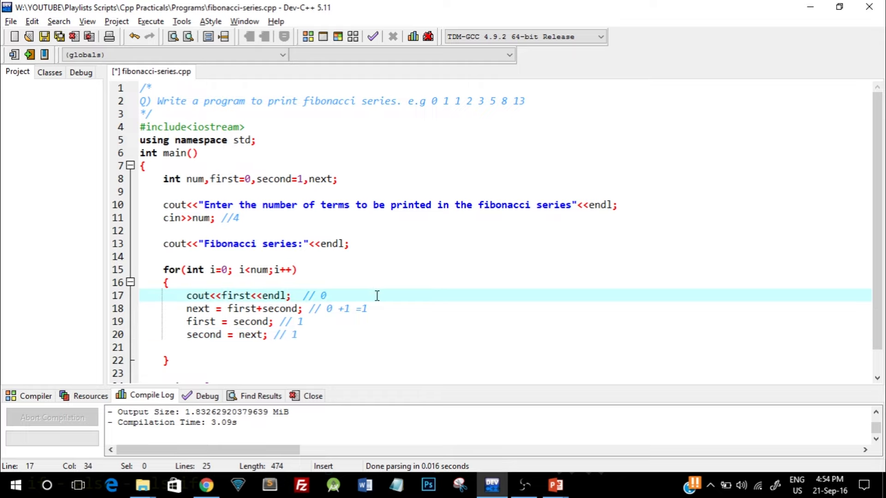
mouse_move(202, 321)
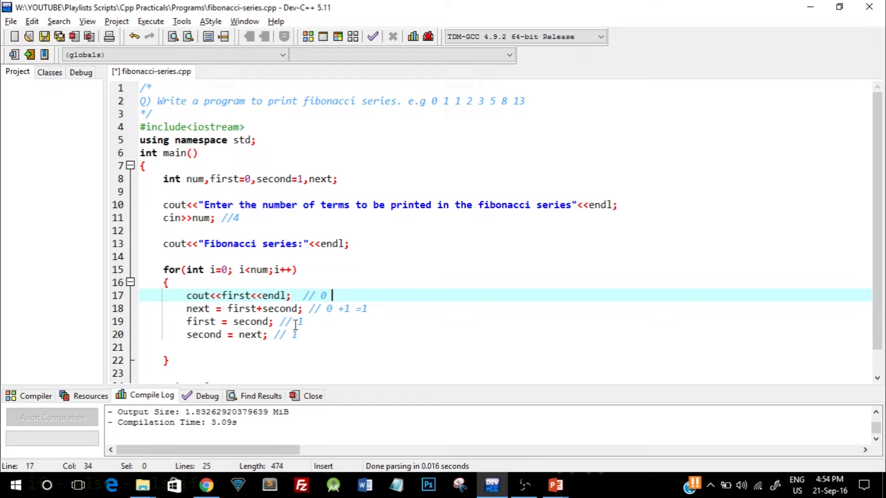
mouse_move(351, 295)
type(" //")
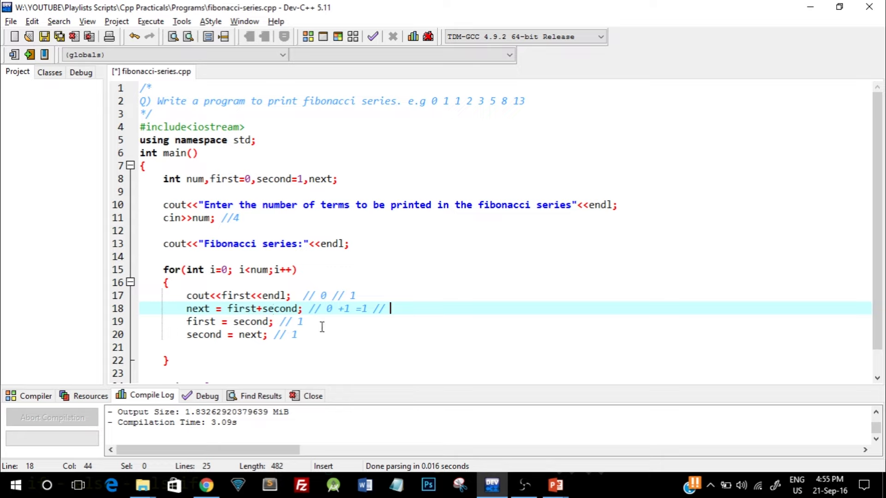
type("2")
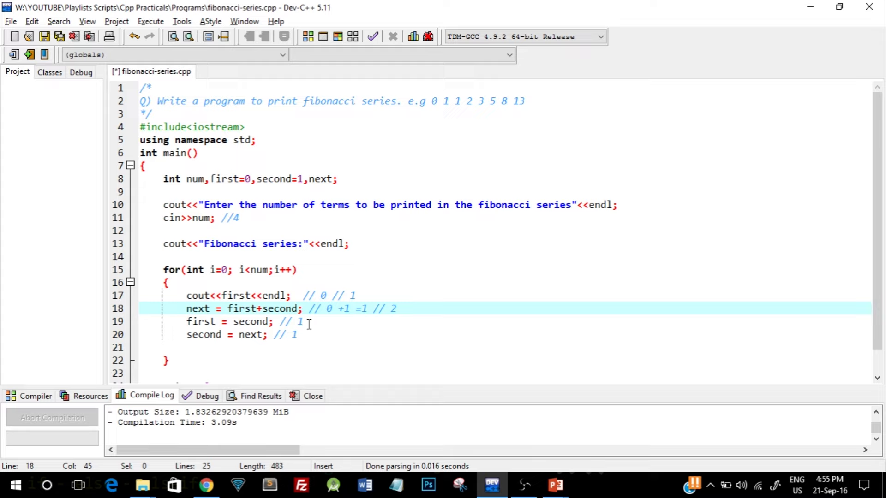
left_click(305, 321)
type(" //")
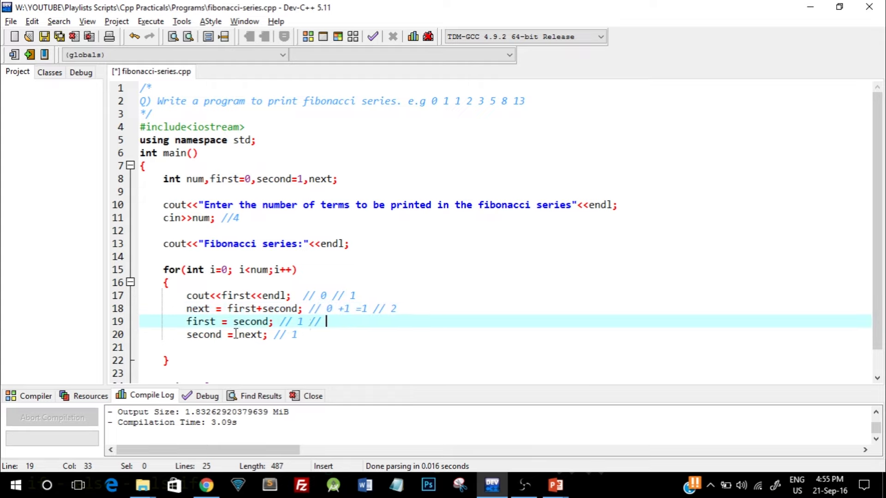
mouse_move(201, 322)
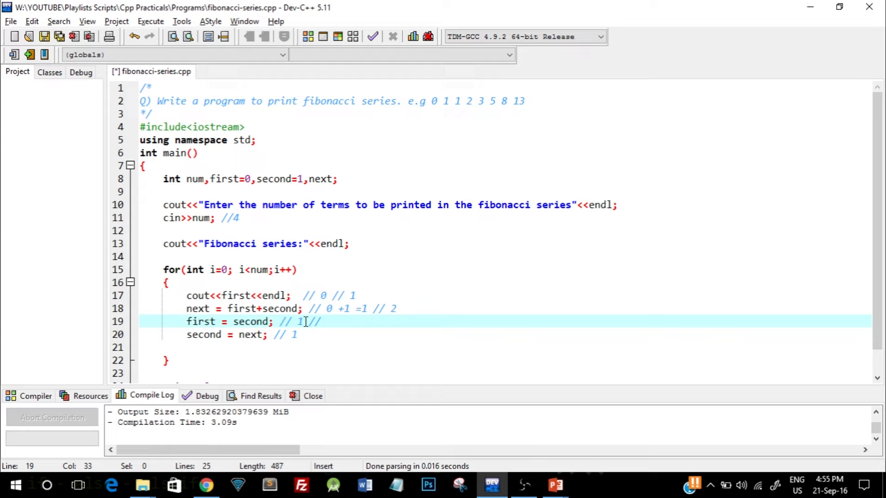
mouse_move(236, 334)
type(" 1")
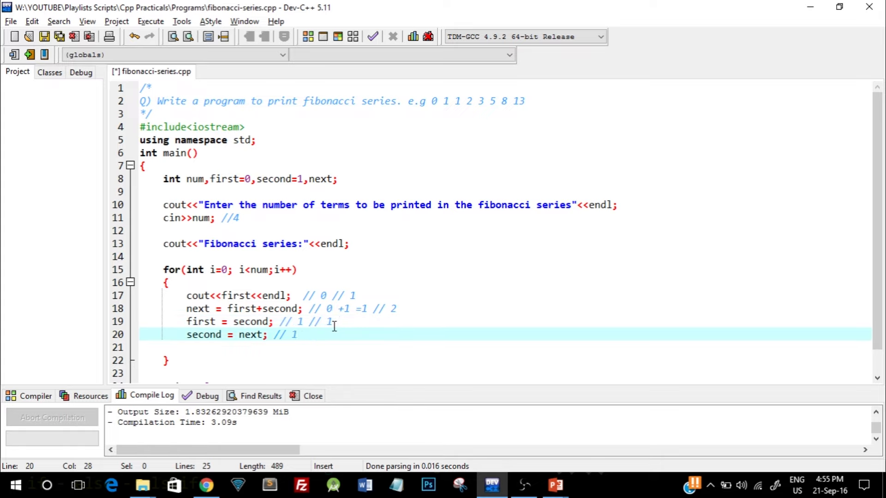
type("// 2")
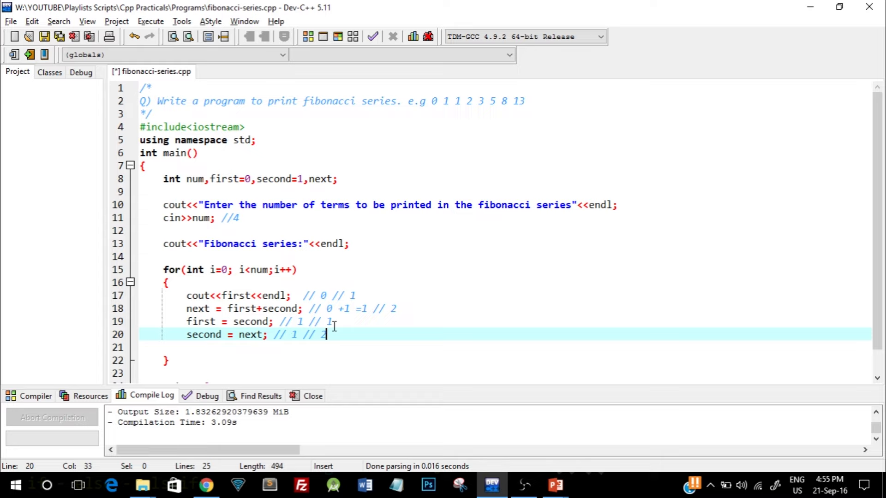
mouse_move(213, 334)
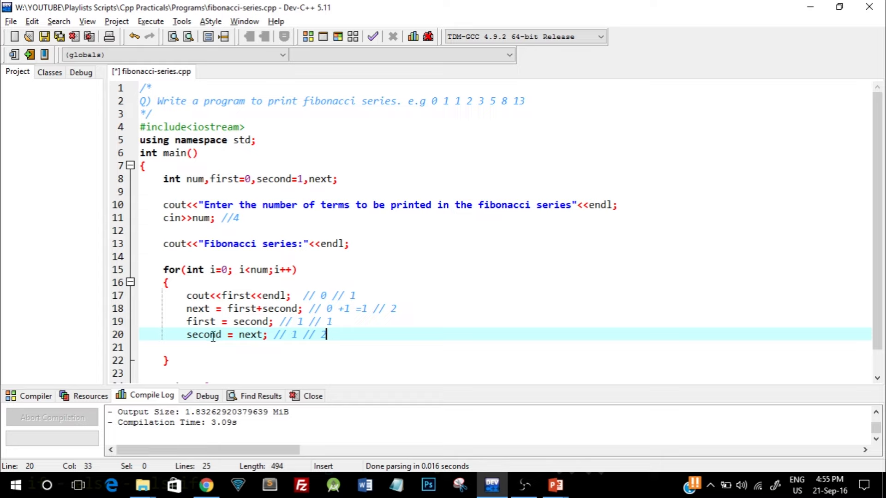
double_click(250, 334)
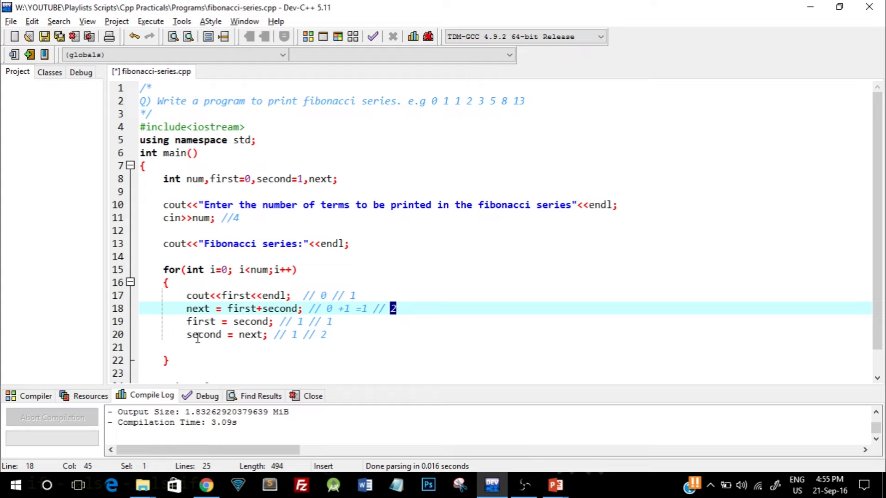
left_click(362, 296)
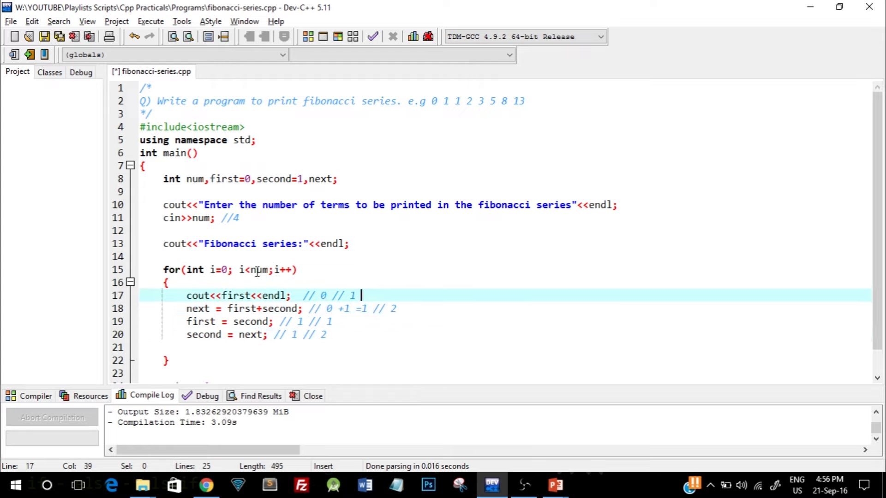
Append // 1 to the printing line's comment while checking num and i in the loop header.
double_click(259, 269)
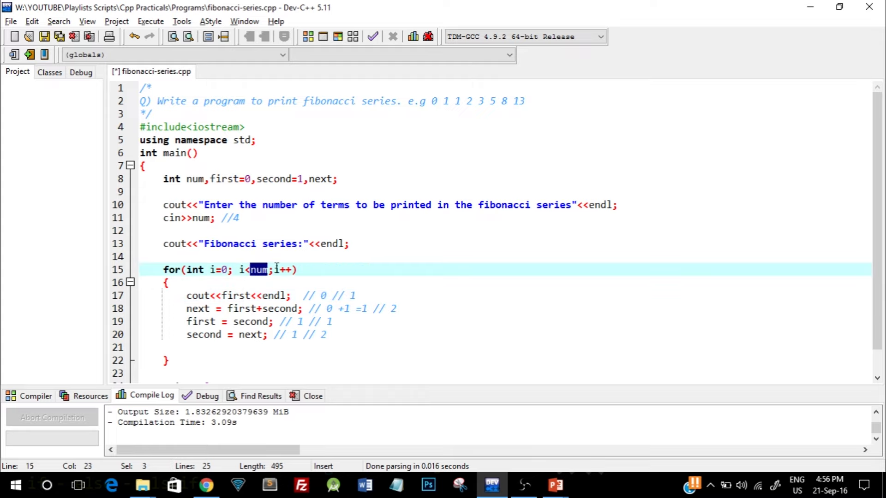
left_click(275, 270)
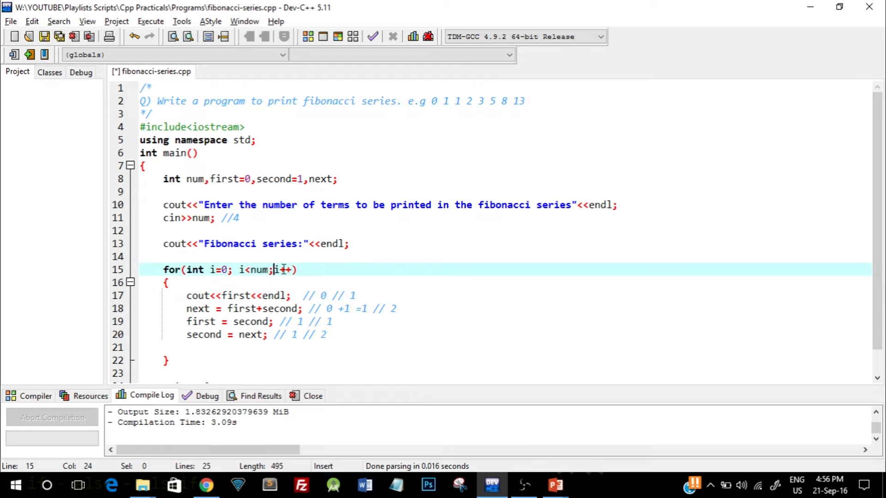
mouse_move(258, 269)
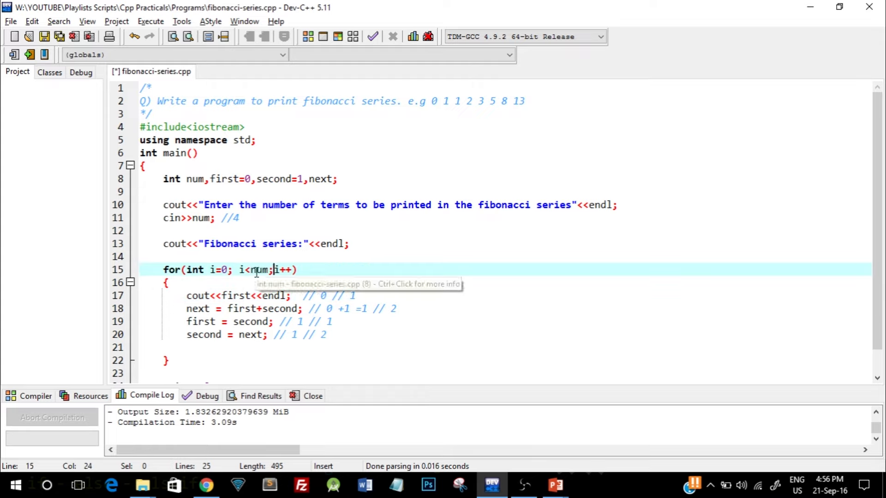
mouse_move(278, 270)
type(" //")
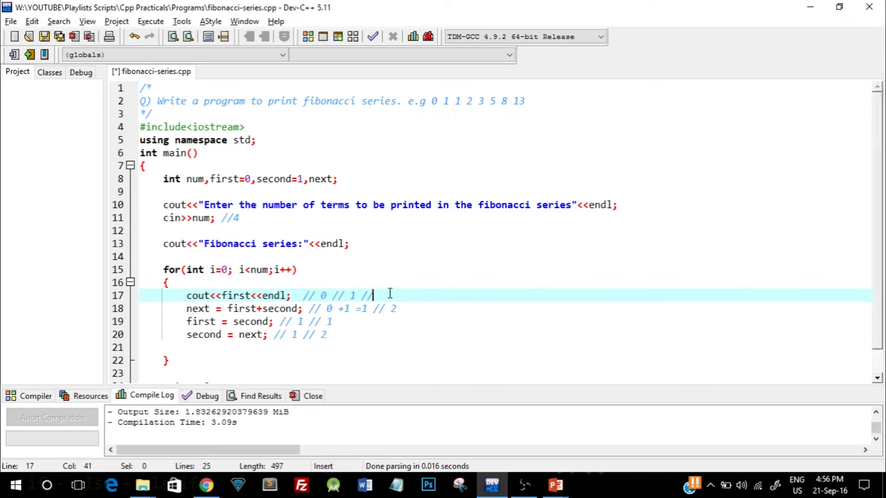
type("1")
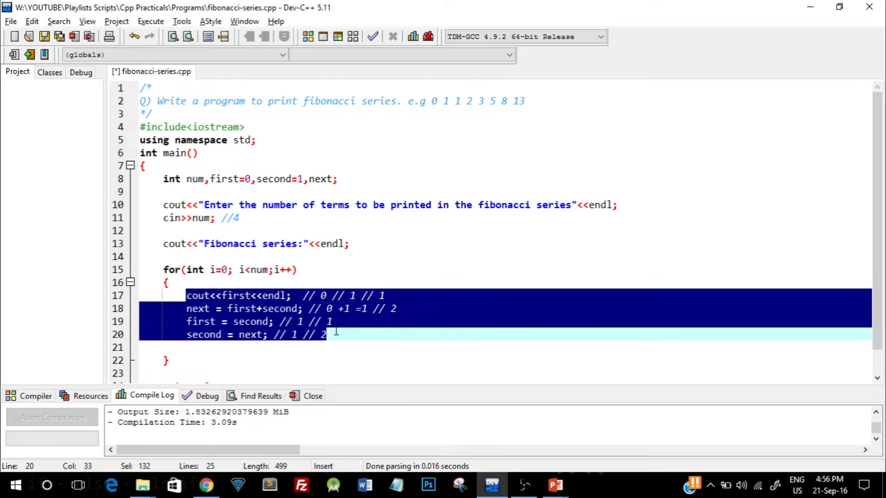
mouse_move(260, 274)
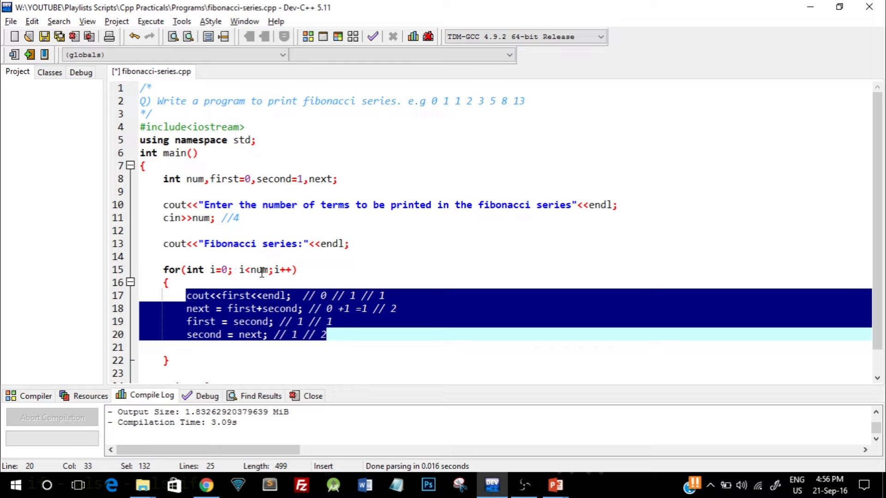
double_click(259, 270)
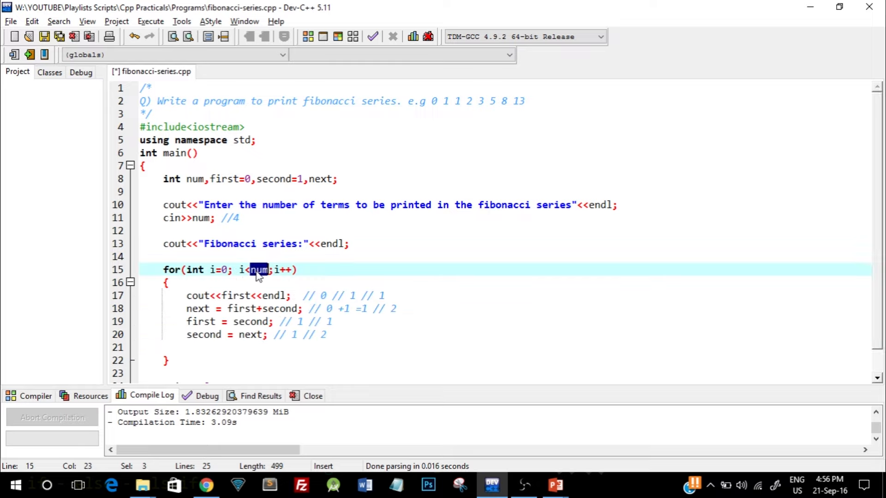
mouse_move(279, 270)
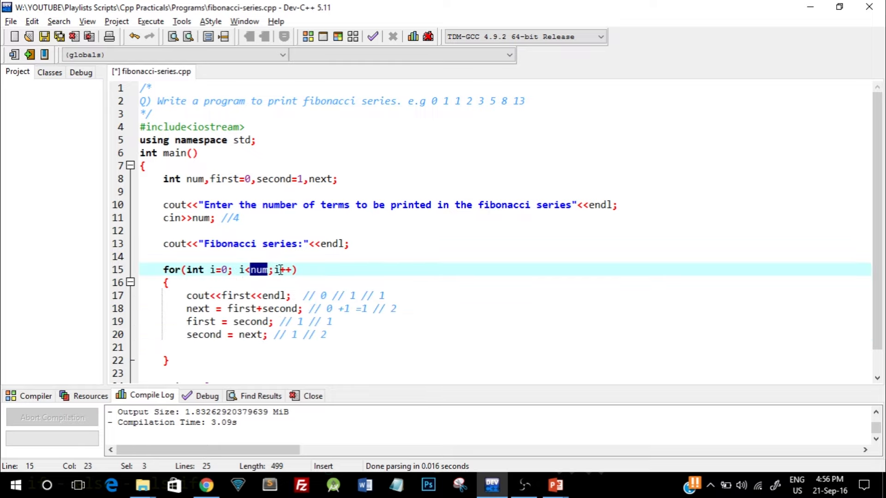
left_click(277, 270)
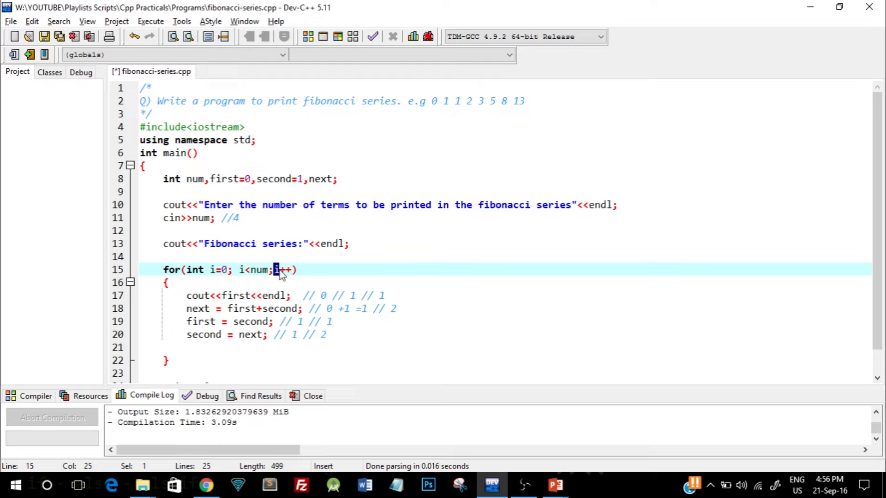
double_click(258, 269)
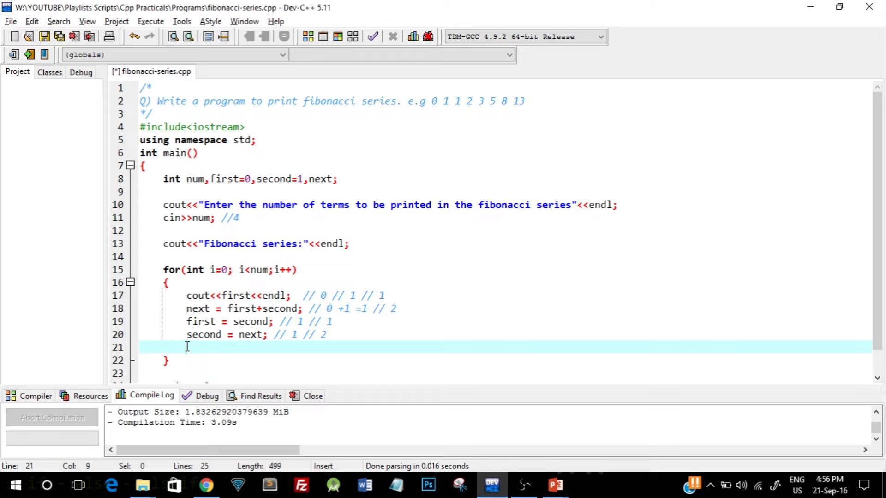
Save the source file and compile and run it again.
left_click(44, 36)
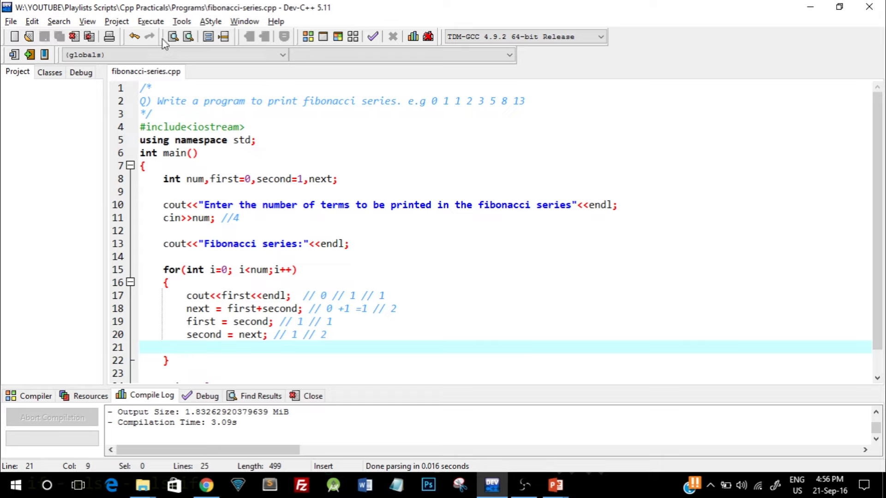
left_click(150, 21)
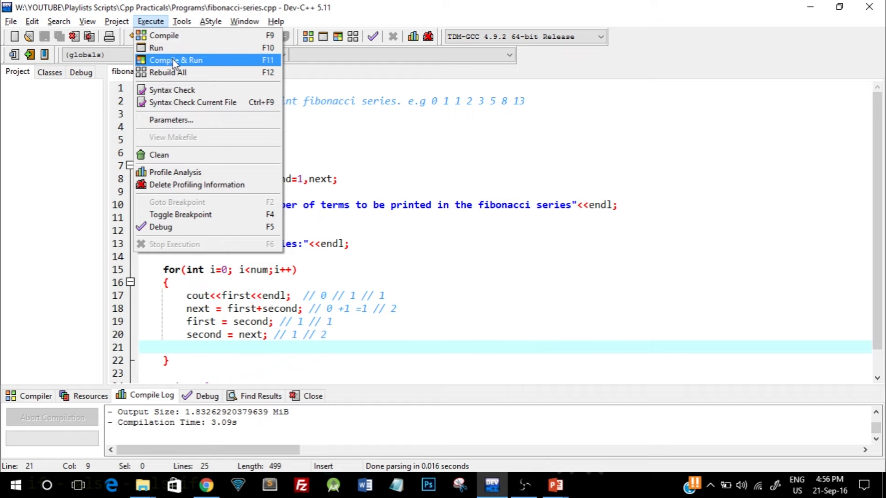
left_click(176, 60)
type("7")
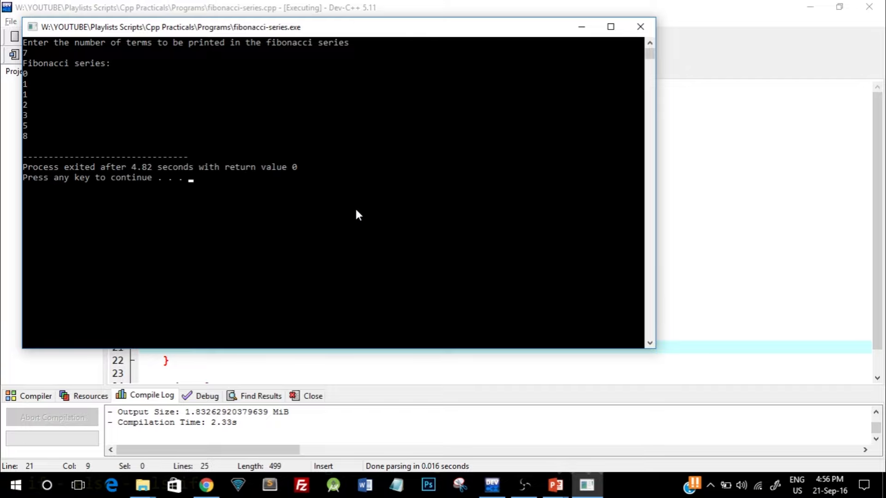
mouse_move(104, 81)
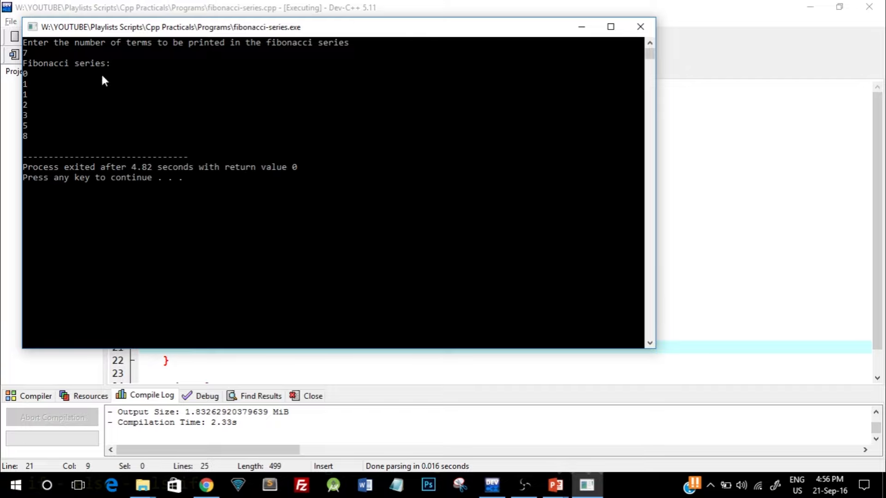
mouse_move(26, 77)
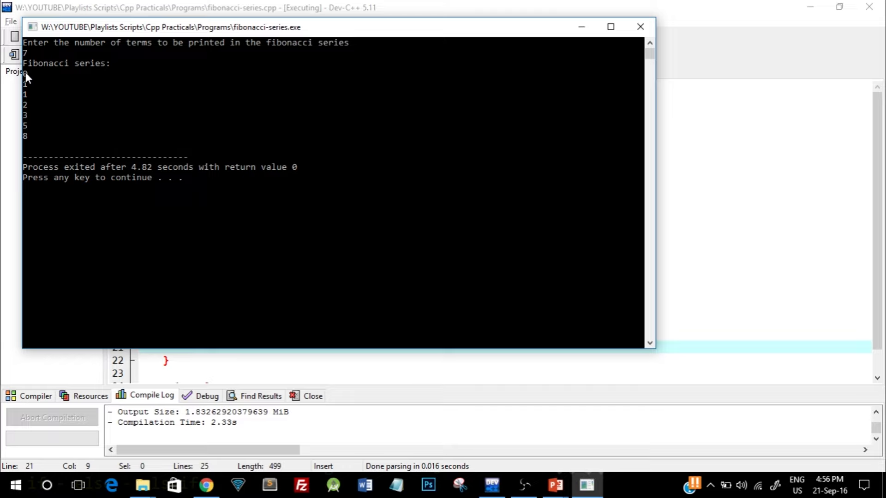
mouse_move(29, 96)
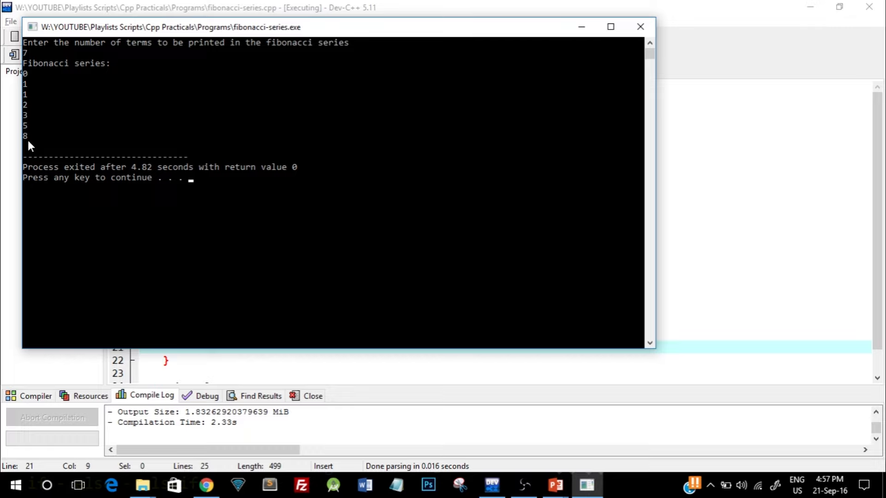
mouse_move(30, 126)
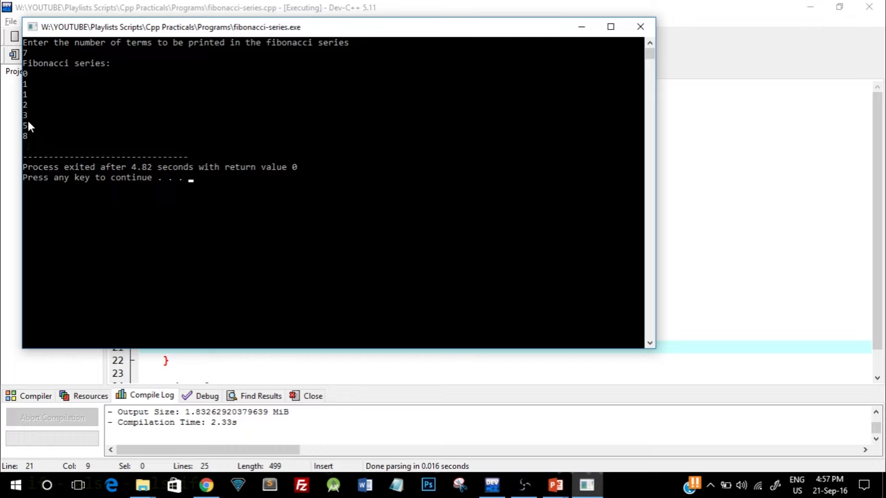